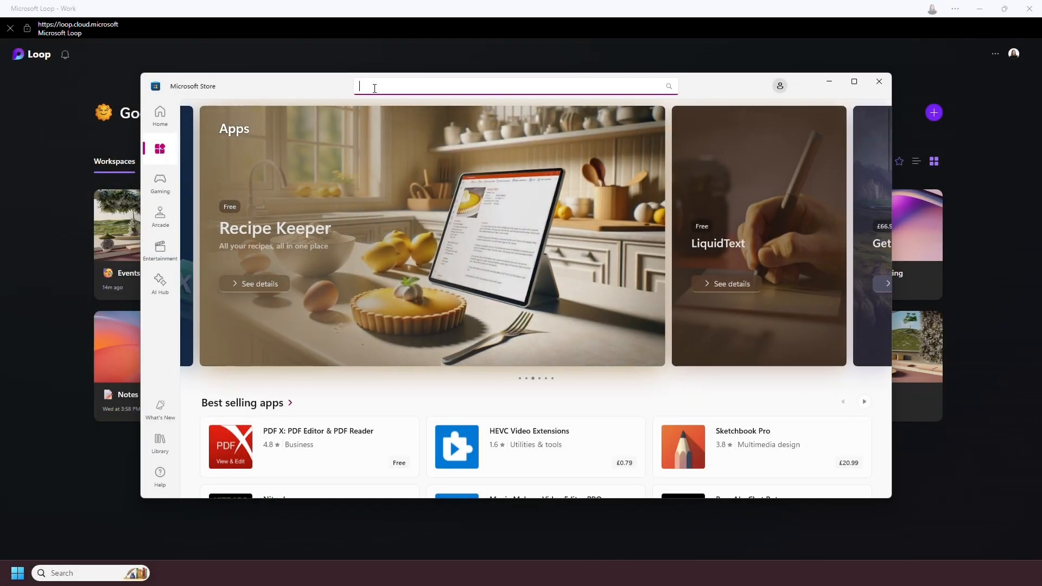
Step: Search the Store for 'Loop', open the Microsoft Loop listing, and launch the app
text(Loop)
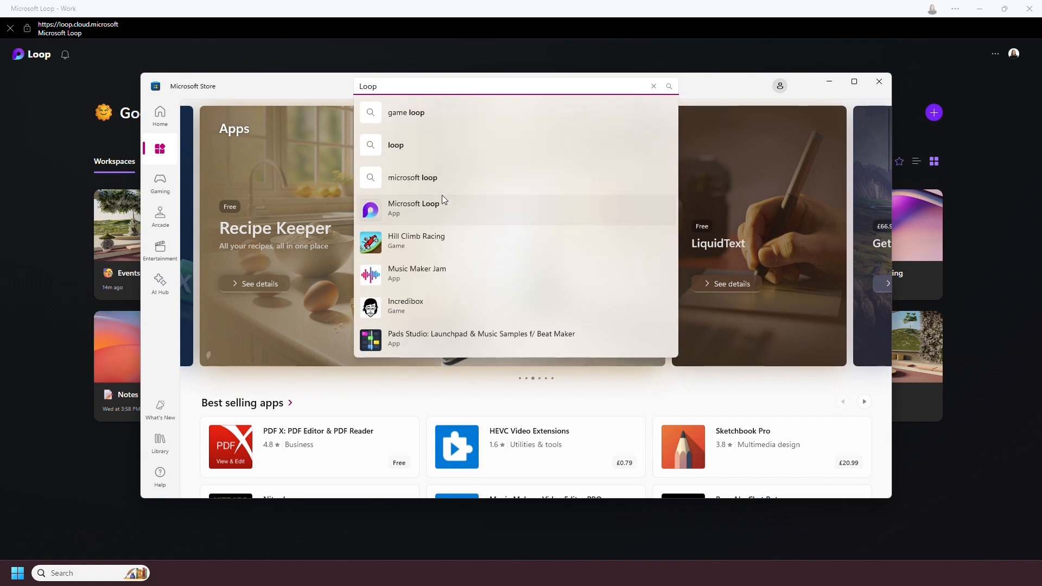
click(412, 208)
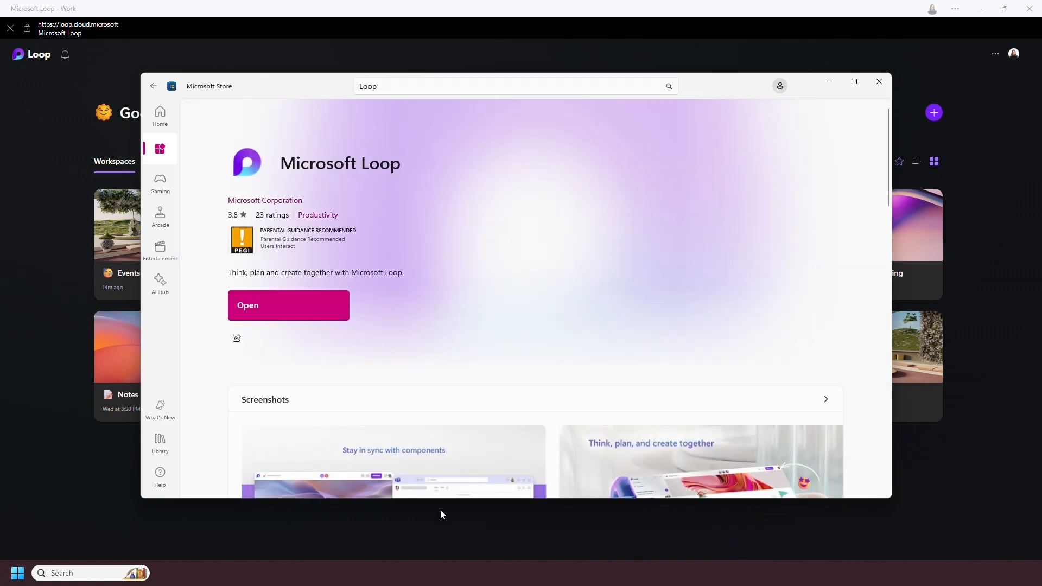
click(288, 305)
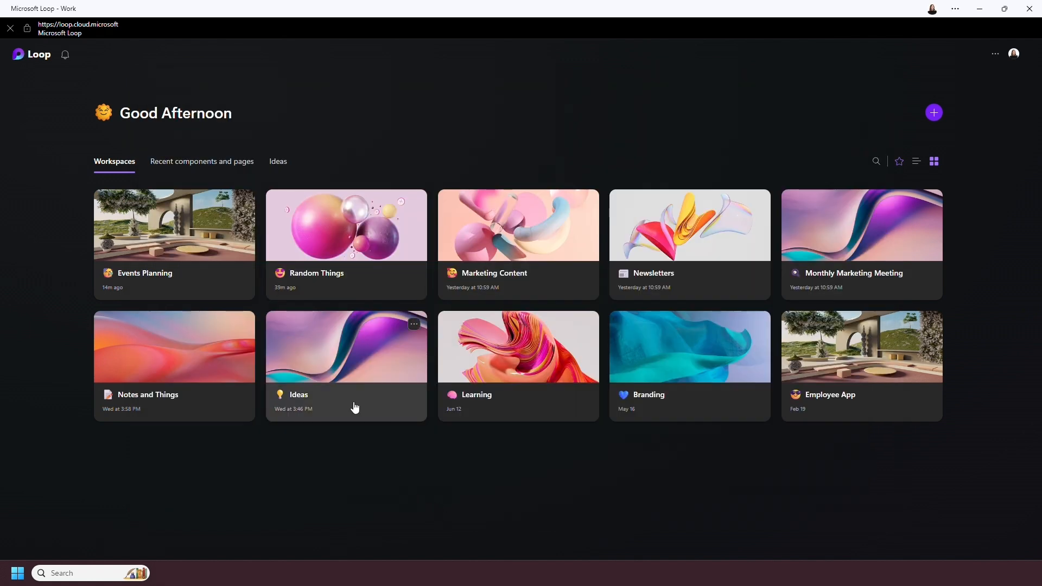
mouse_move(329, 264)
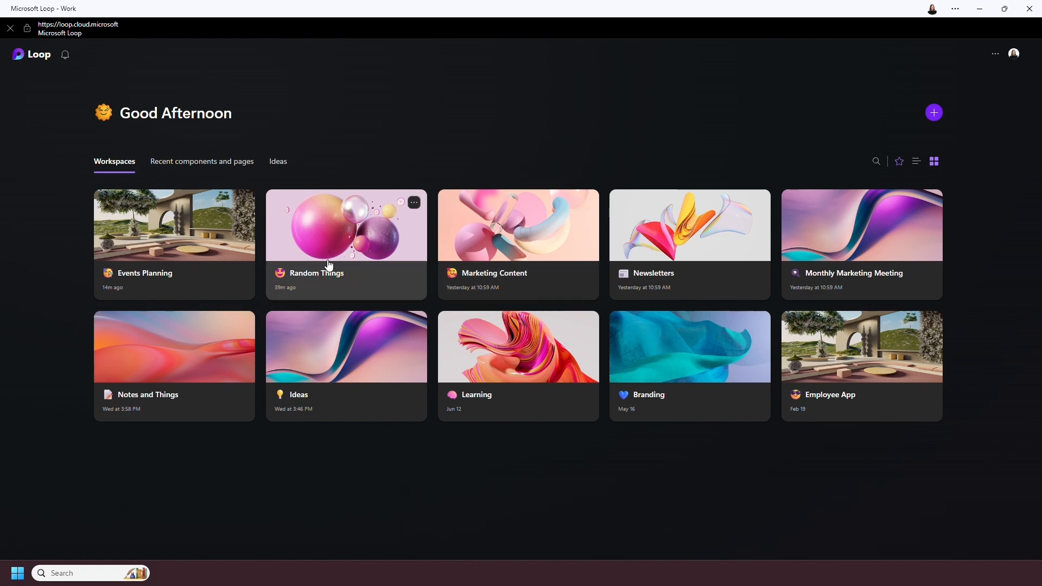
mouse_move(286, 298)
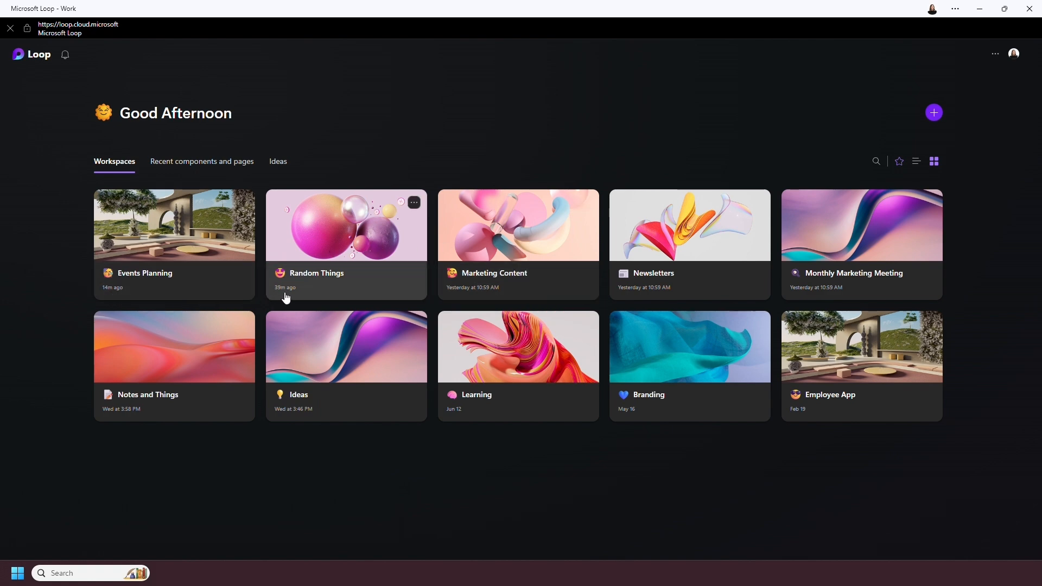
mouse_move(899, 161)
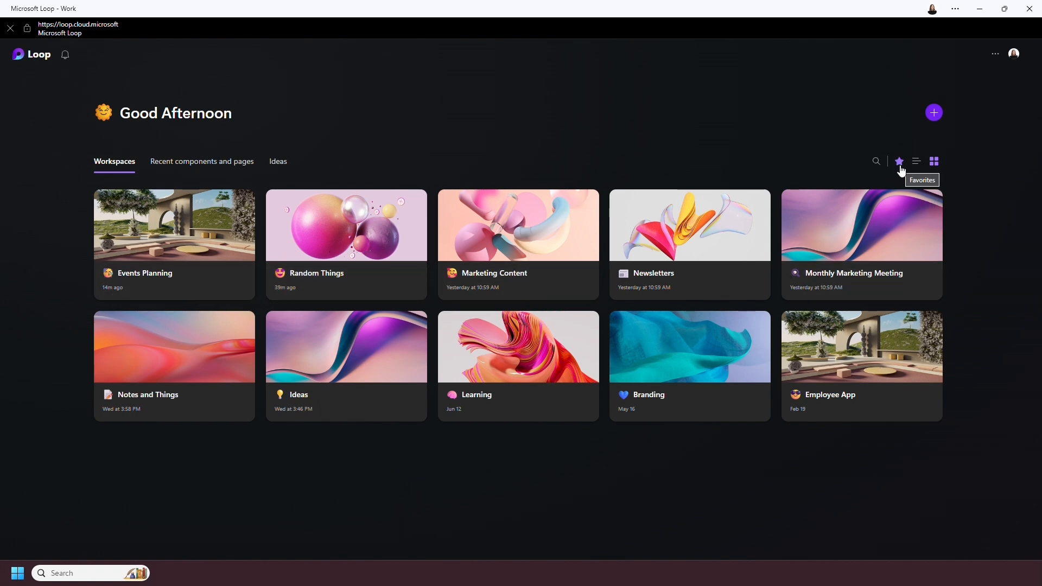
mouse_move(207, 166)
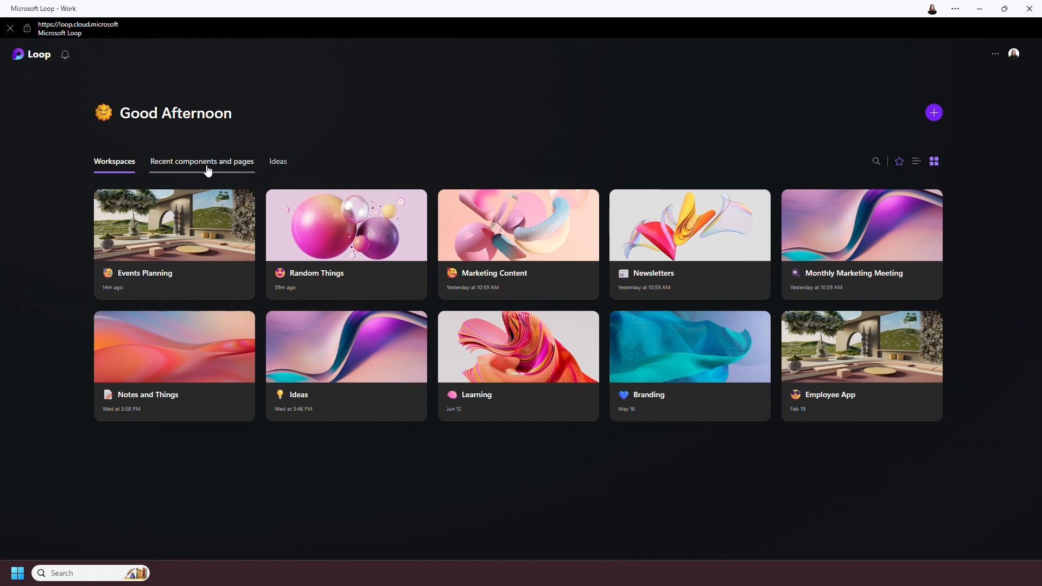
mouse_move(211, 172)
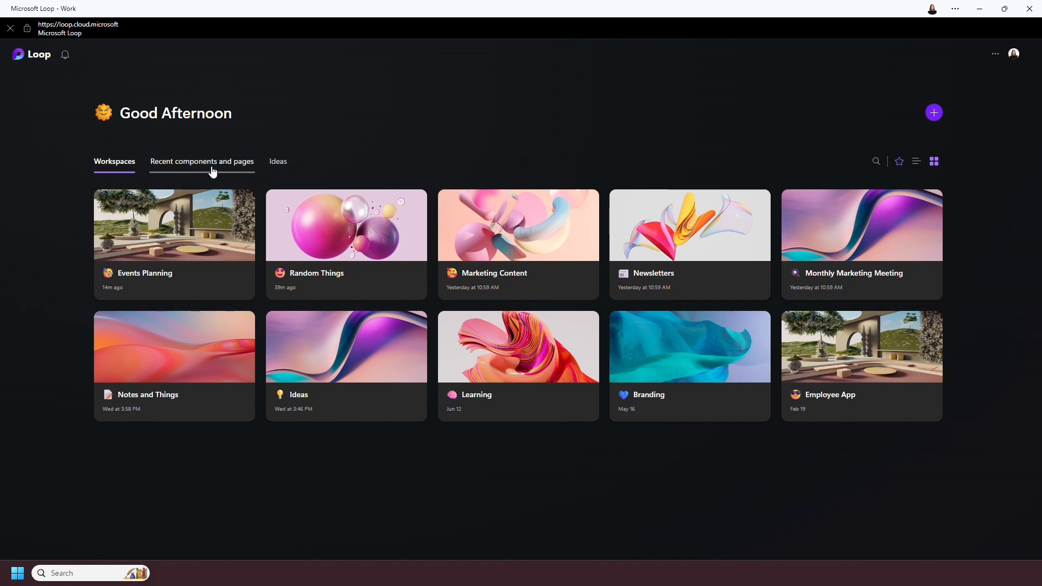
mouse_move(278, 165)
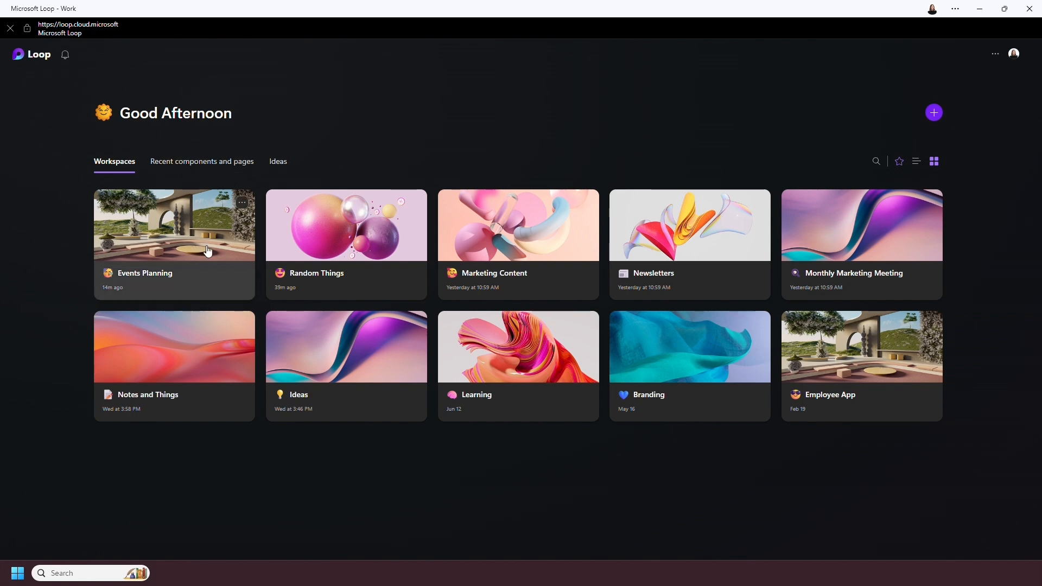
Step: Show the Events Planning card's menu: Open, Favorite, Rename and style, Members, Delete
click(241, 203)
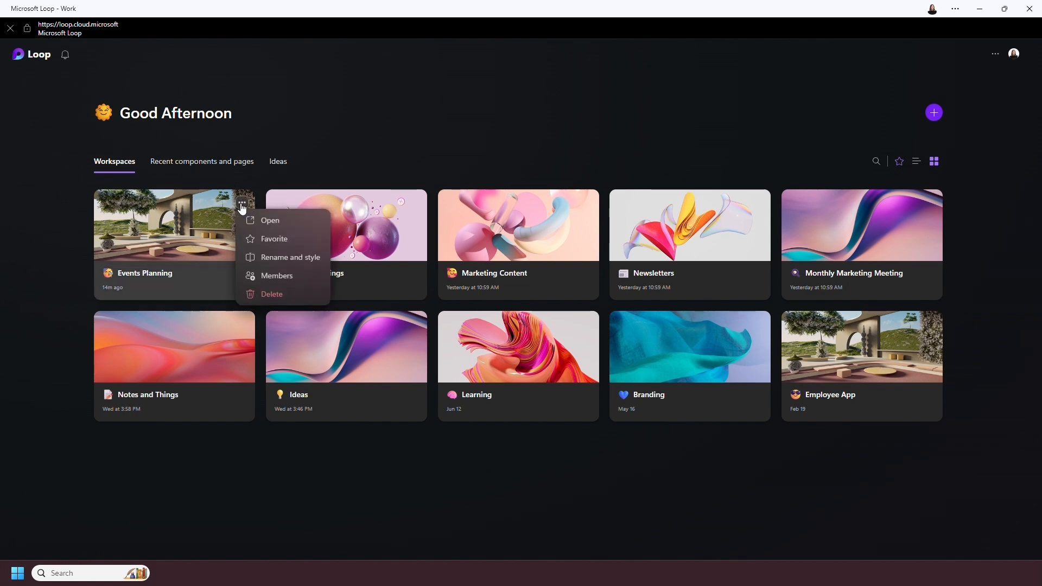
mouse_move(274, 240)
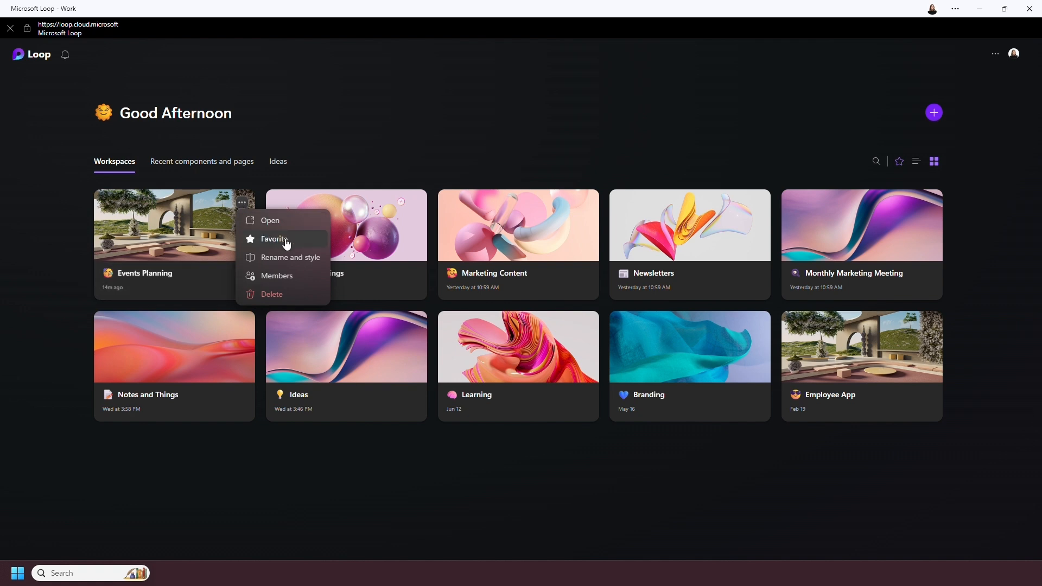
mouse_move(300, 260)
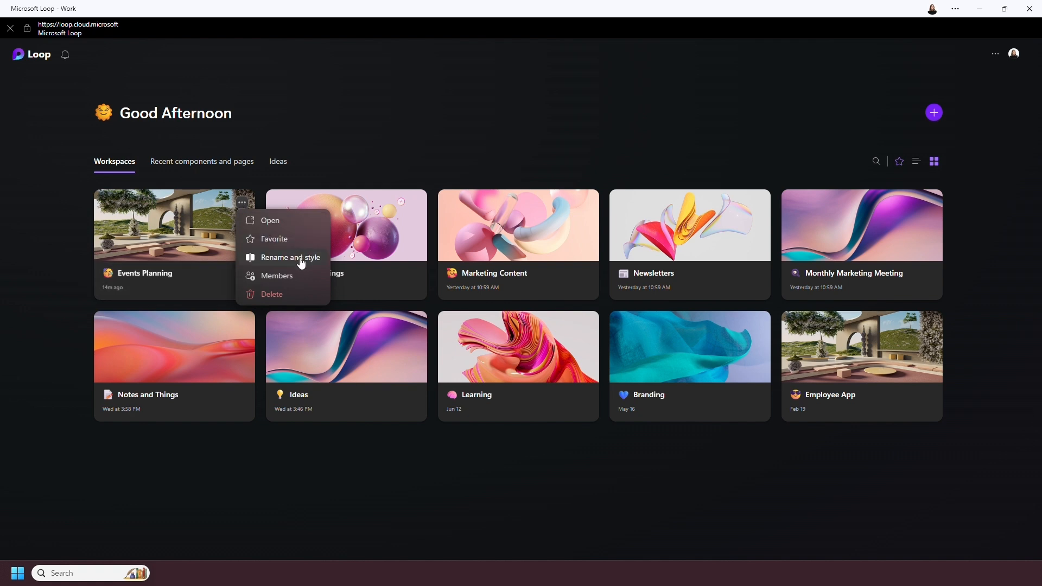
mouse_move(301, 278)
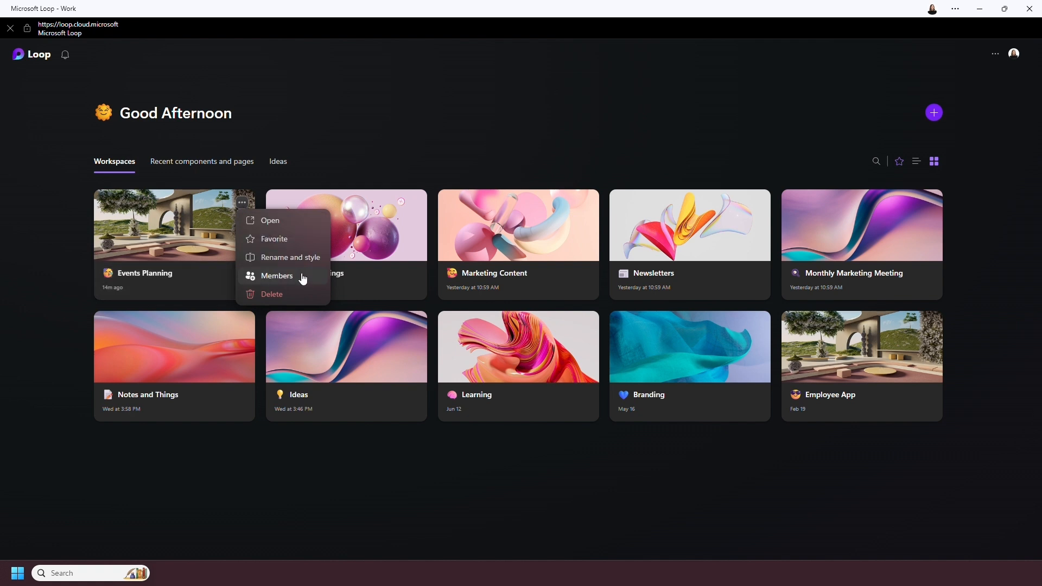
mouse_move(302, 297)
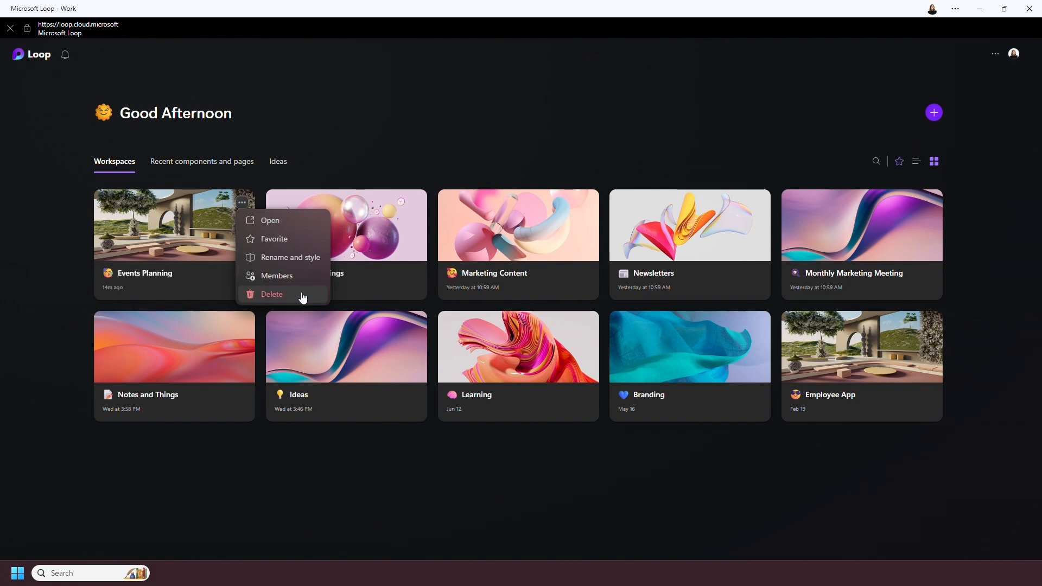
mouse_move(933, 113)
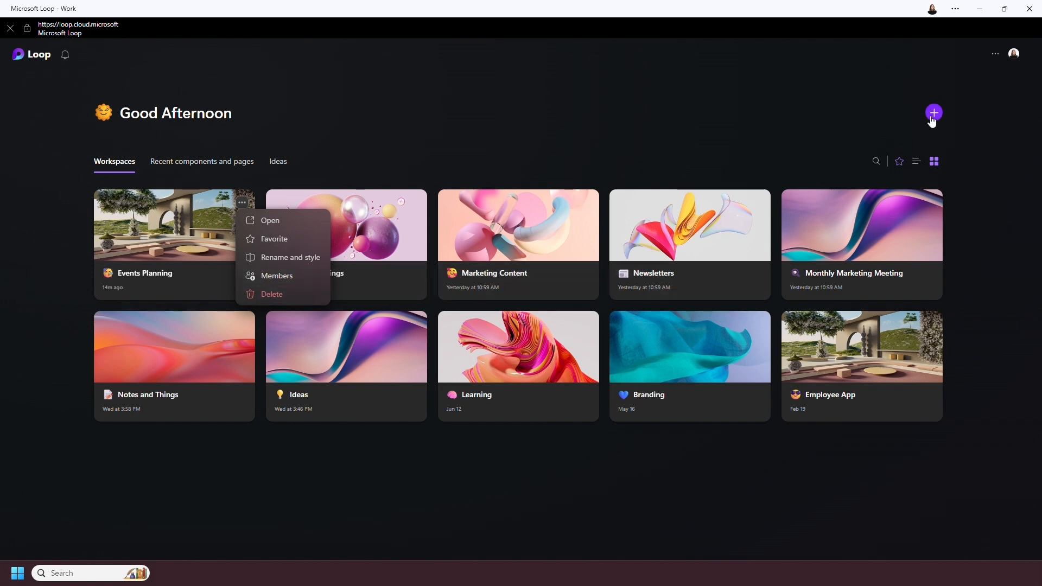
Step: Create a workspace named 'Event Planning' with a 'cat' search cover image and an icon
click(933, 112)
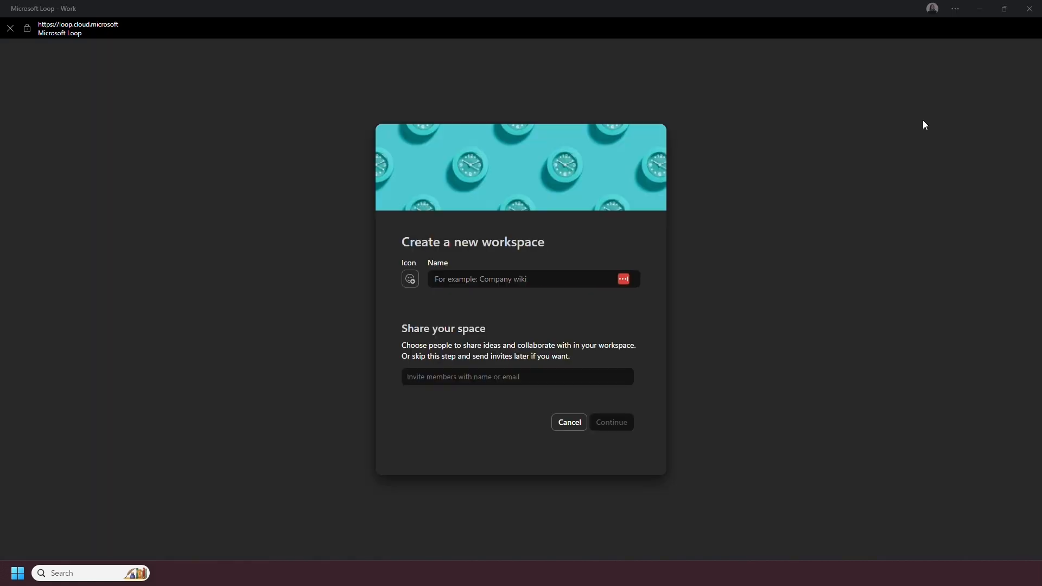
click(410, 278)
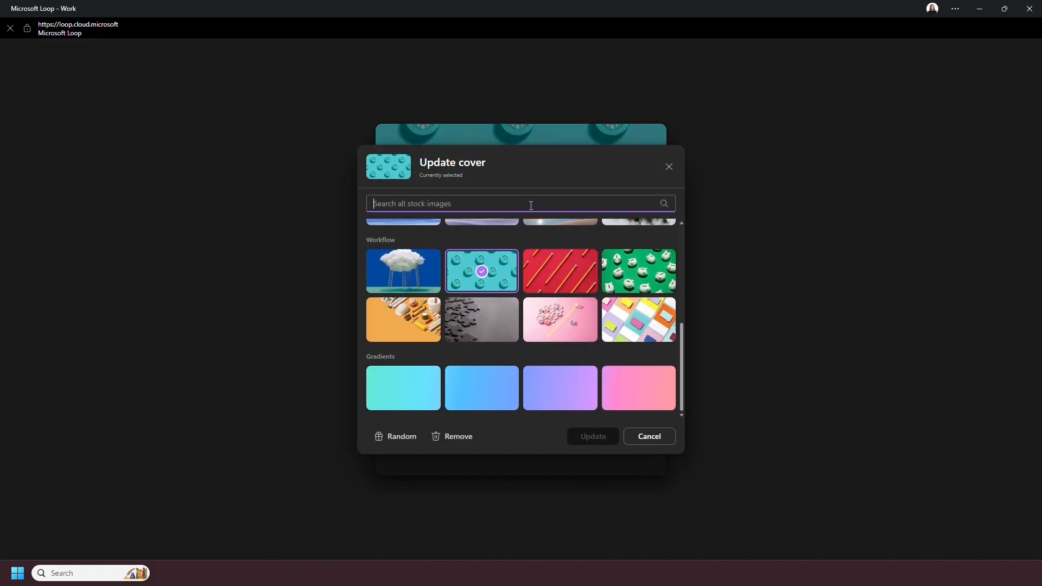
text(cat)
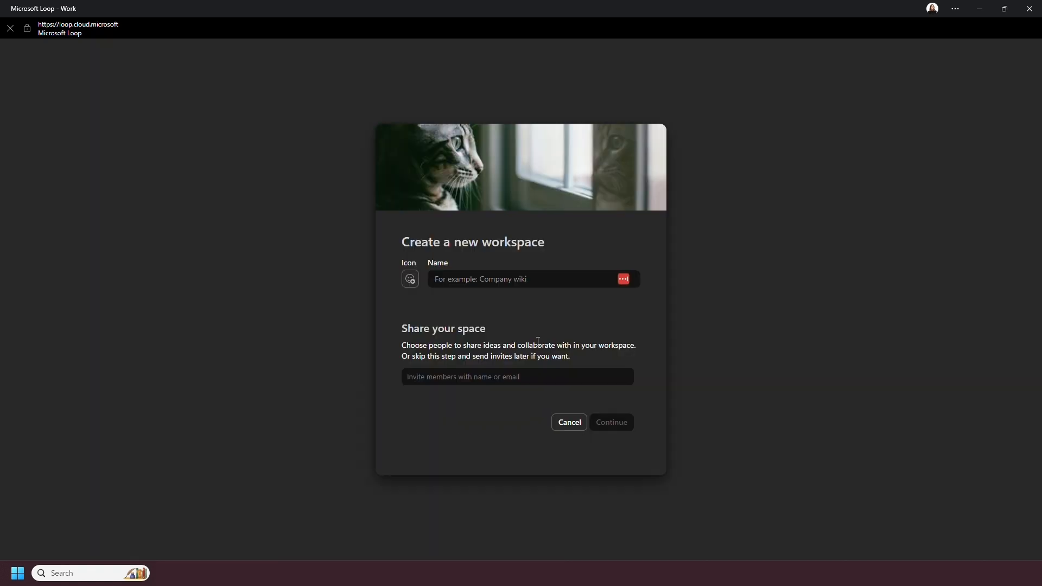
click(409, 278)
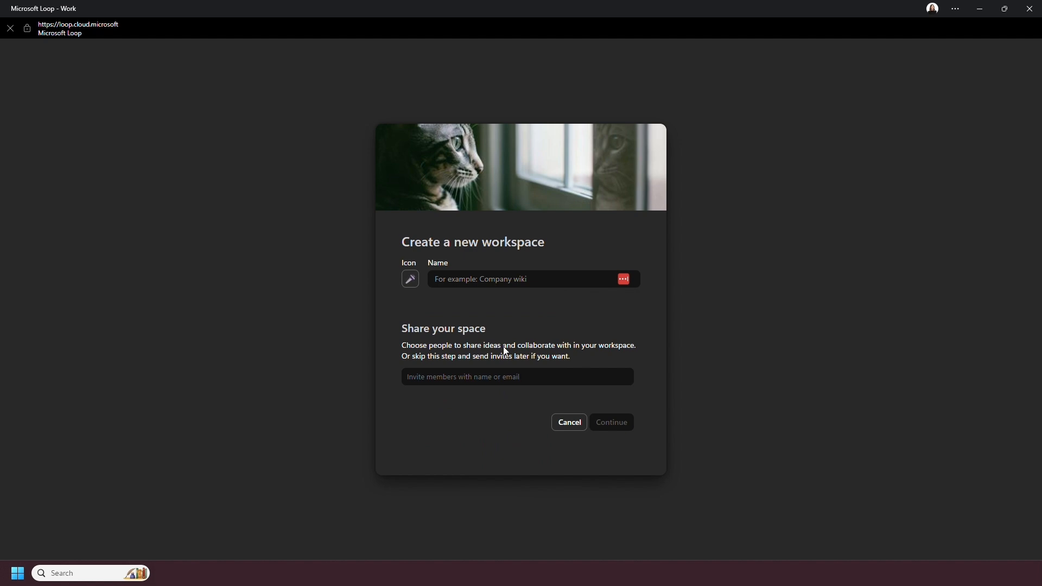
text(Event Planning)
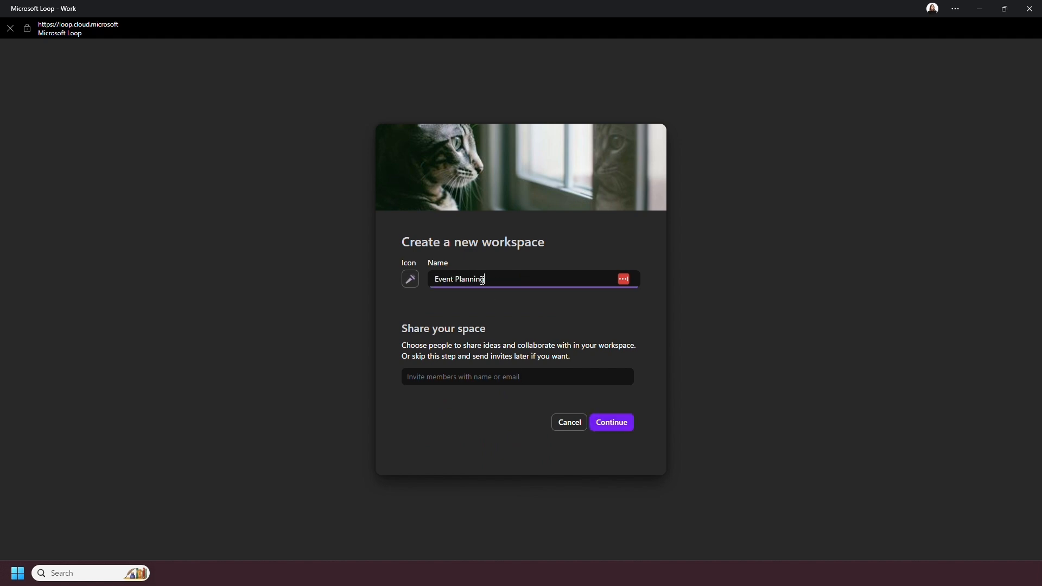
mouse_move(499, 377)
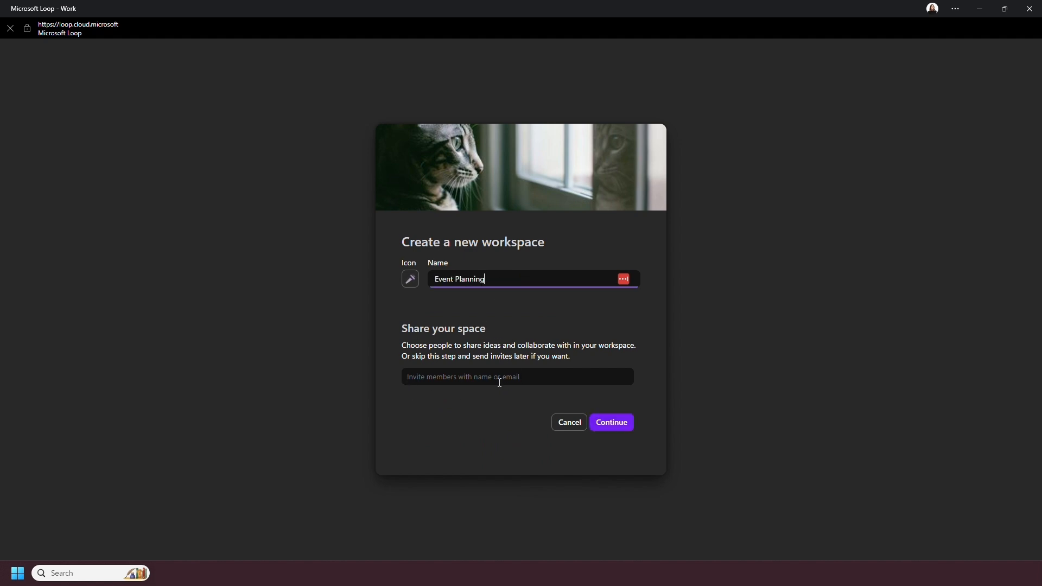
mouse_move(609, 423)
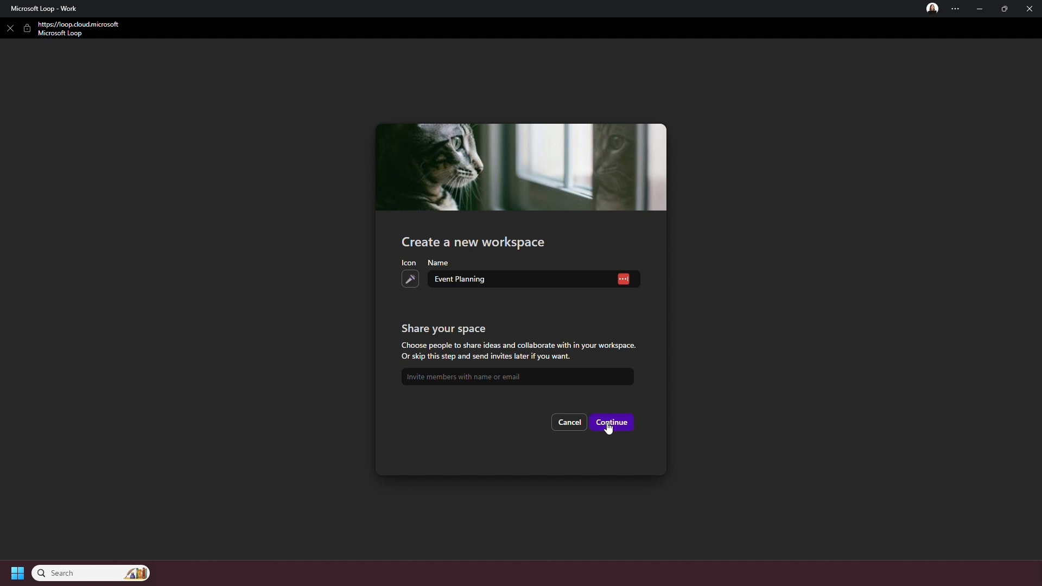
click(610, 422)
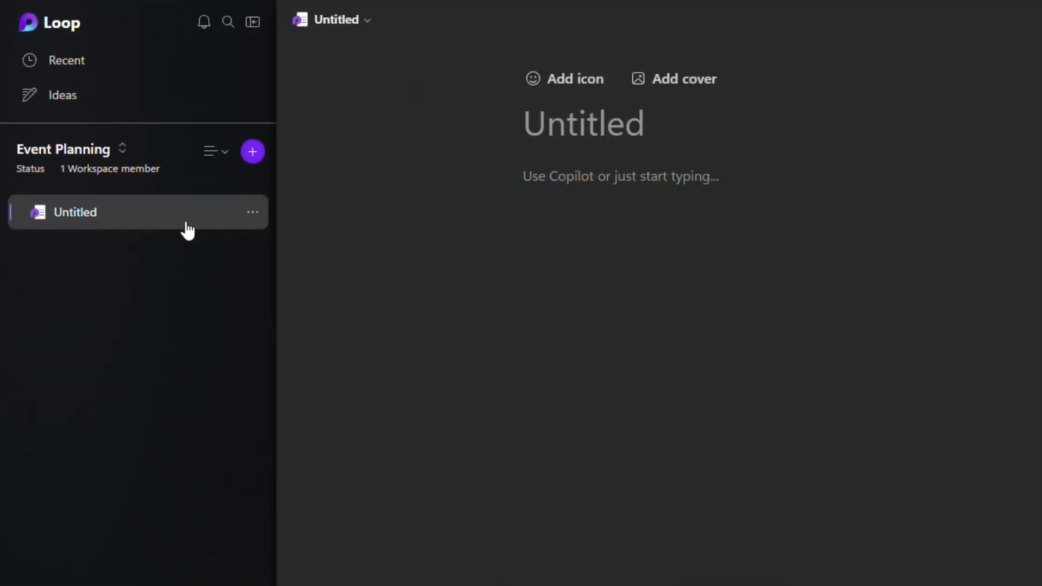
Step: Use the Event Planning sidebar's add menu to reach the Add a link form
click(253, 151)
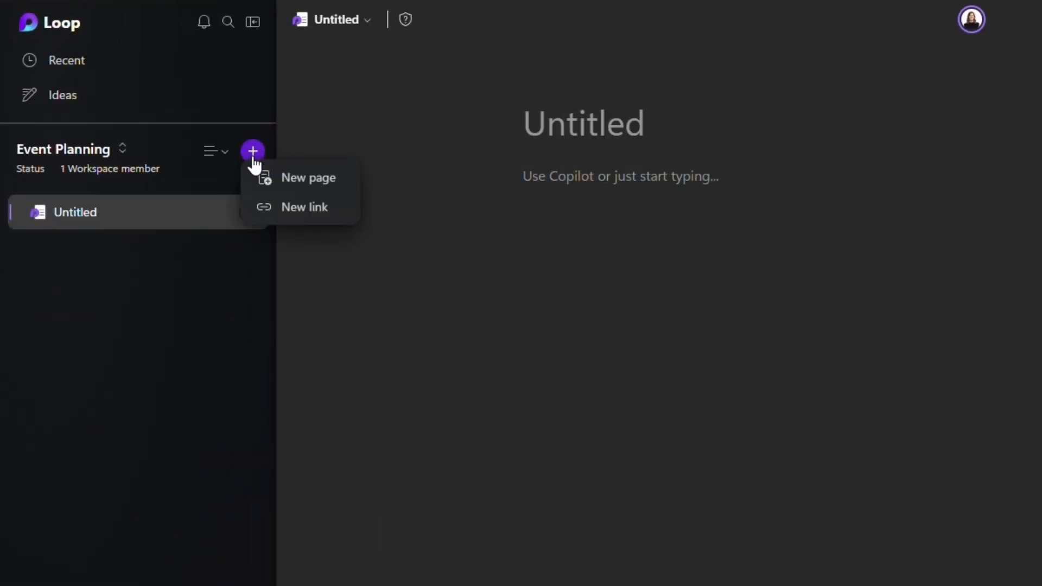
click(308, 177)
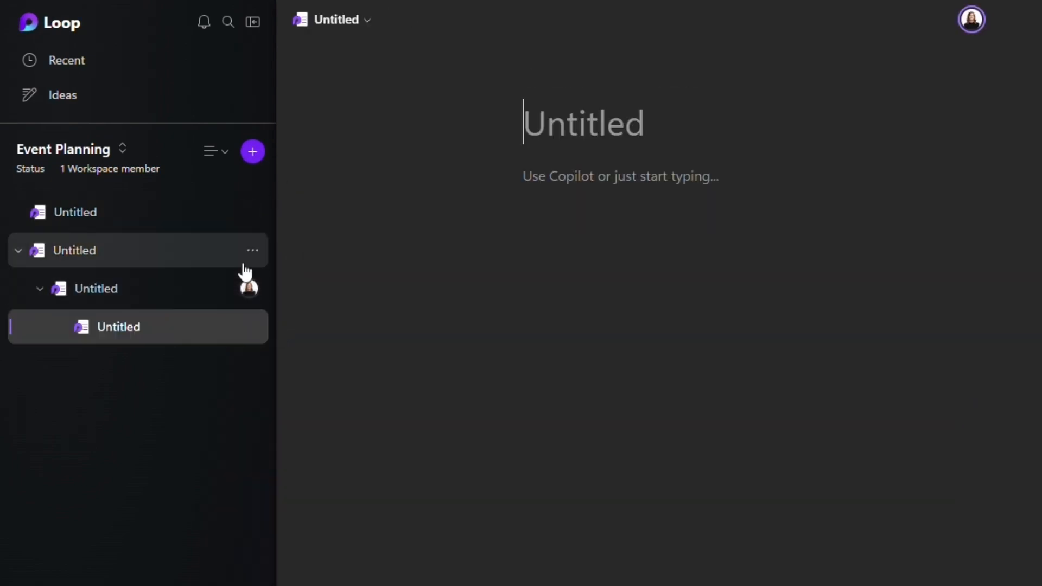
click(252, 151)
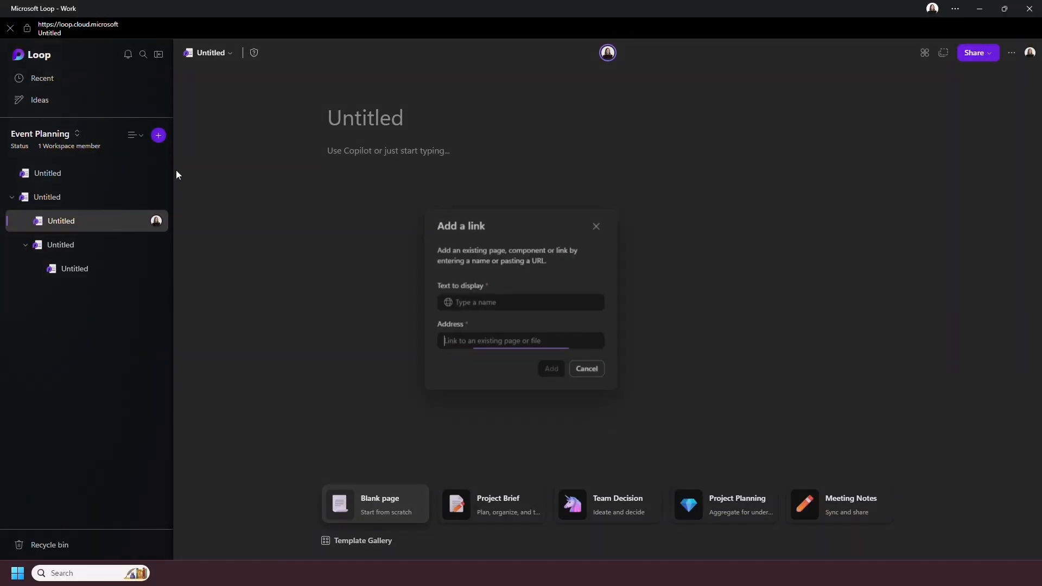
Step: Copy Test Document's OneDrive share link and add it with display text 'Test Document'
right_click(606, 207)
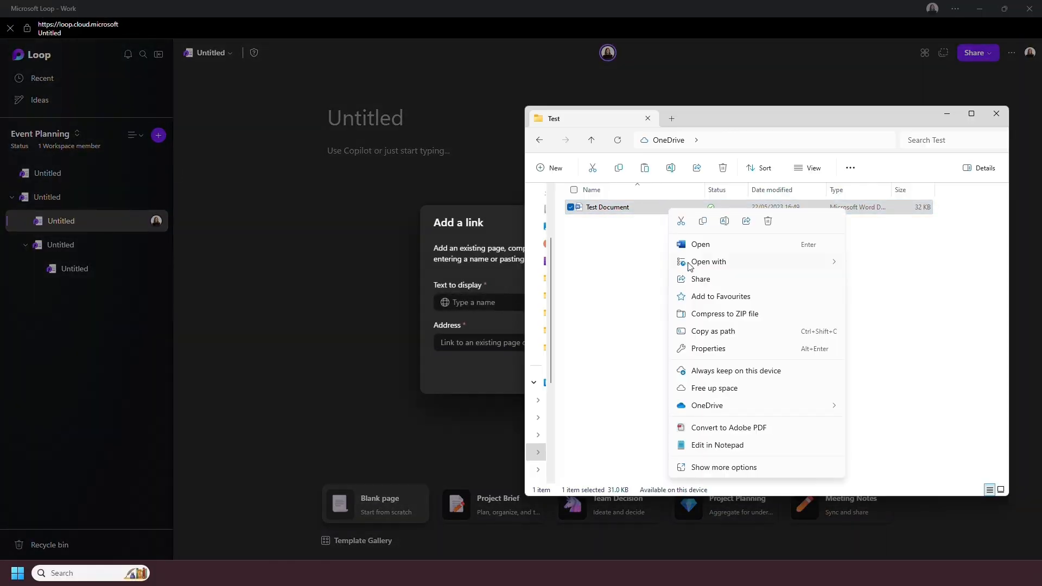
click(700, 278)
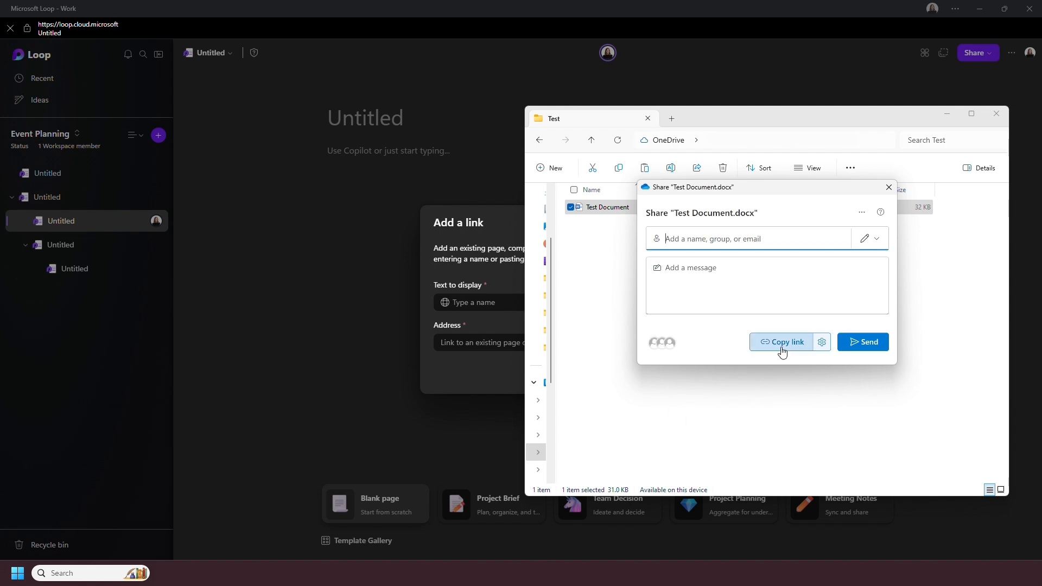
click(785, 341)
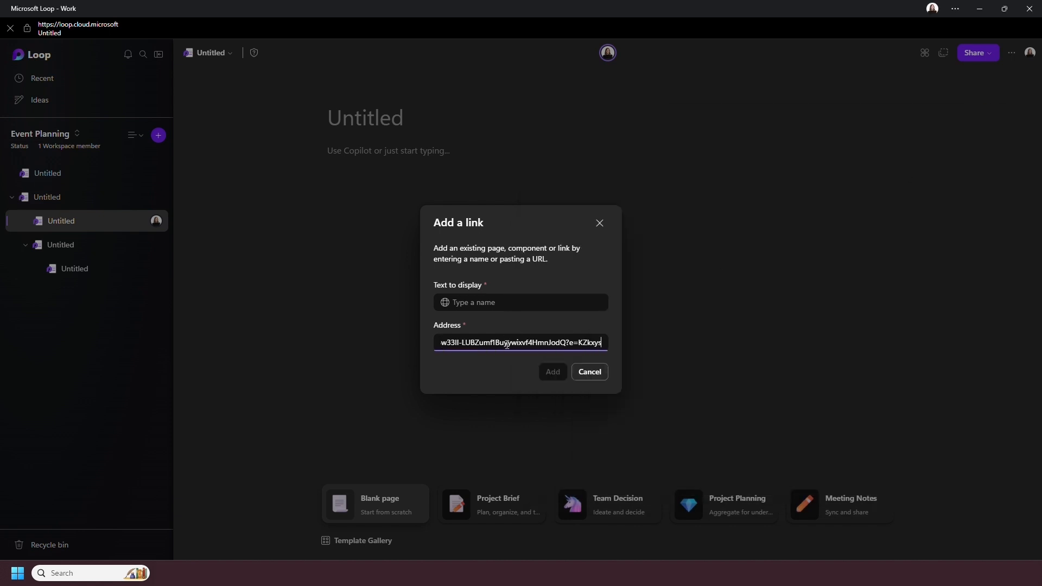
text(Test Document)
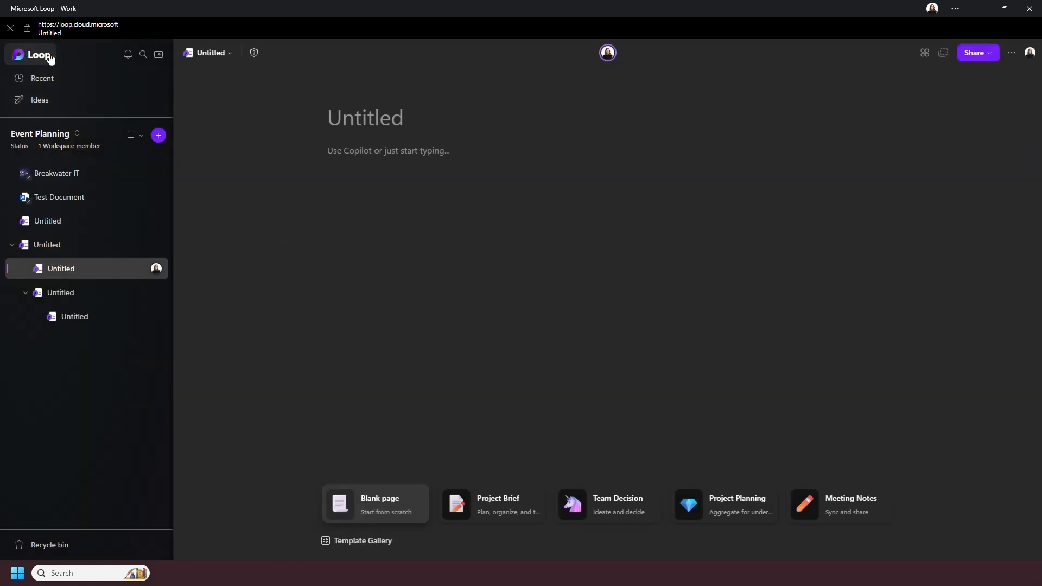
click(30, 54)
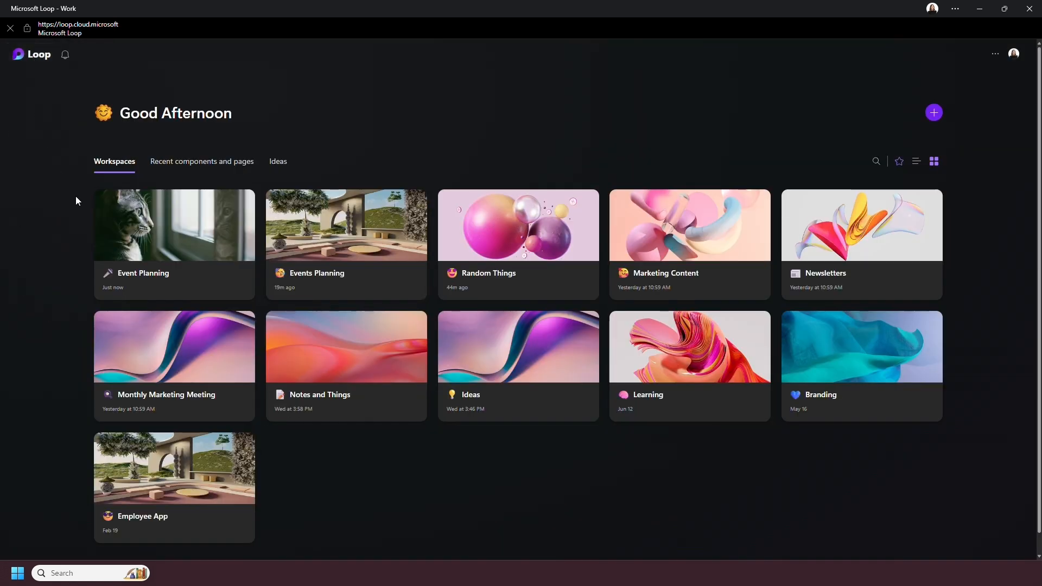
mouse_move(207, 235)
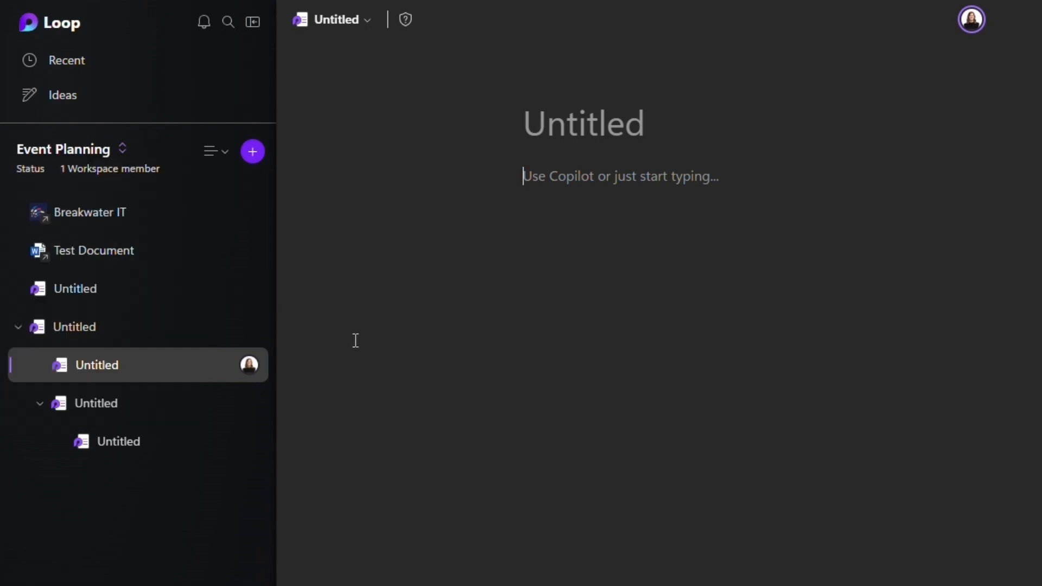
mouse_move(204, 22)
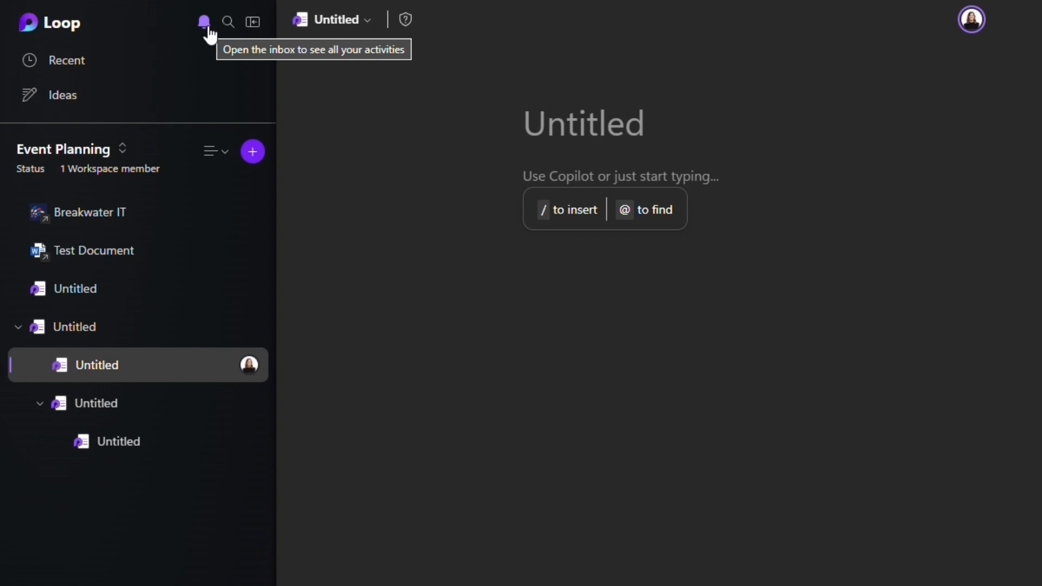
mouse_move(228, 21)
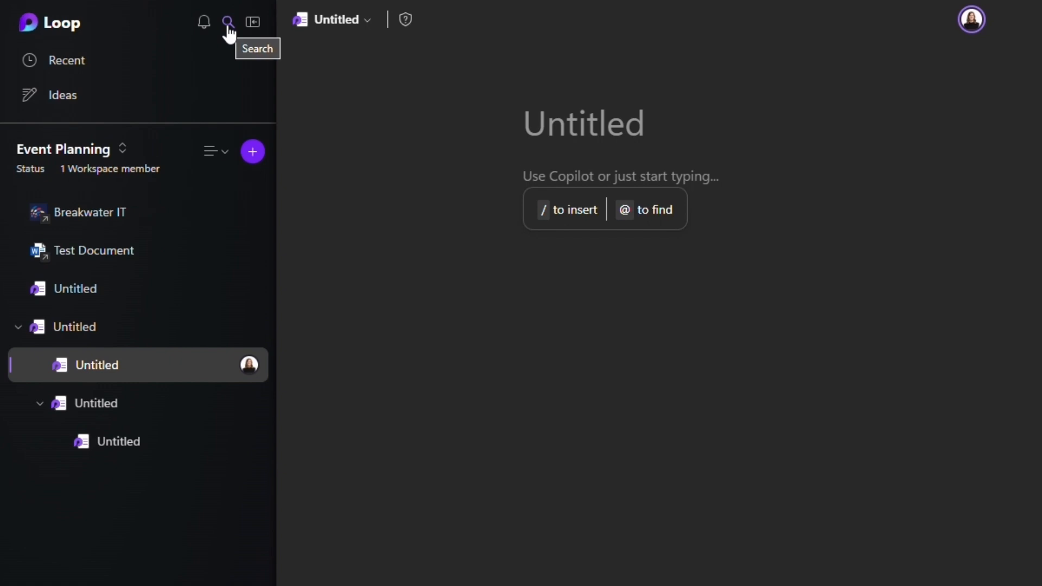
mouse_move(252, 22)
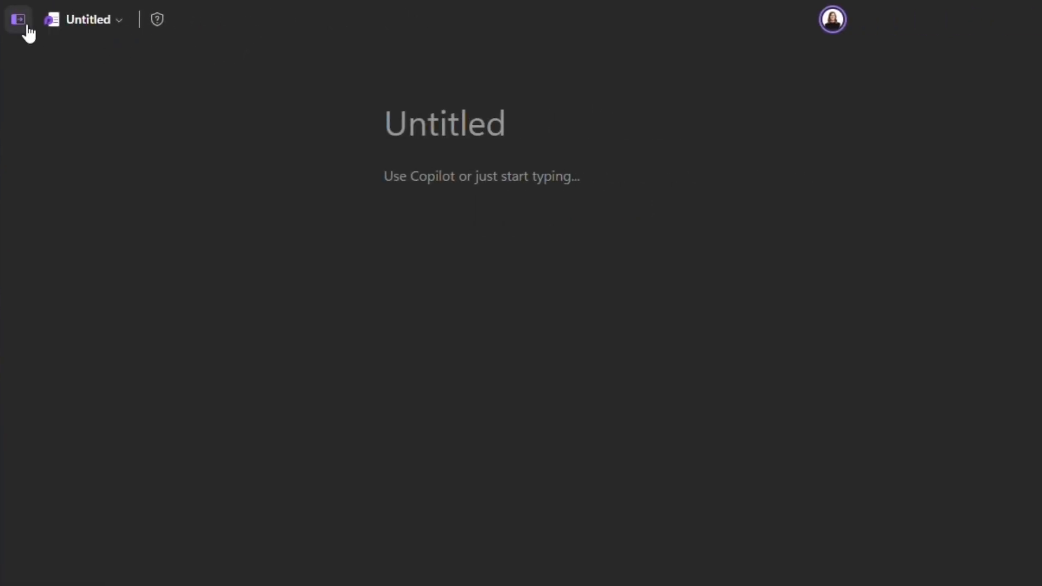
click(18, 19)
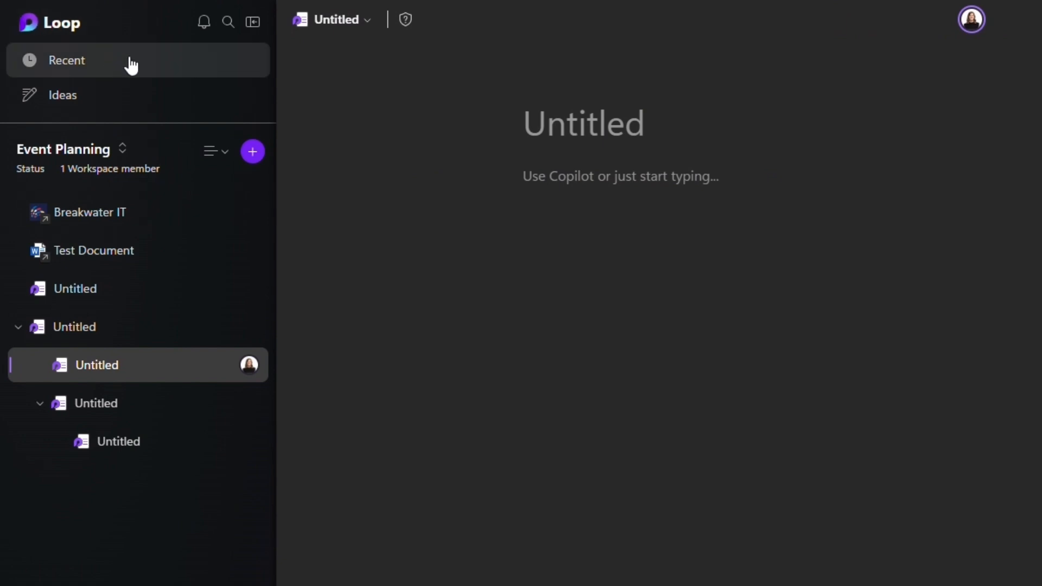
mouse_move(142, 64)
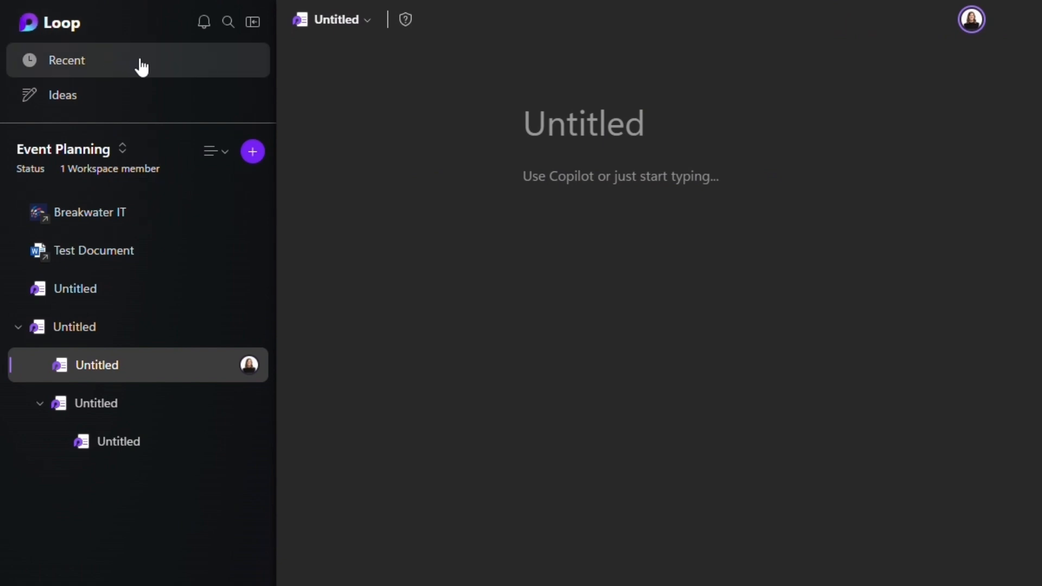
mouse_move(154, 105)
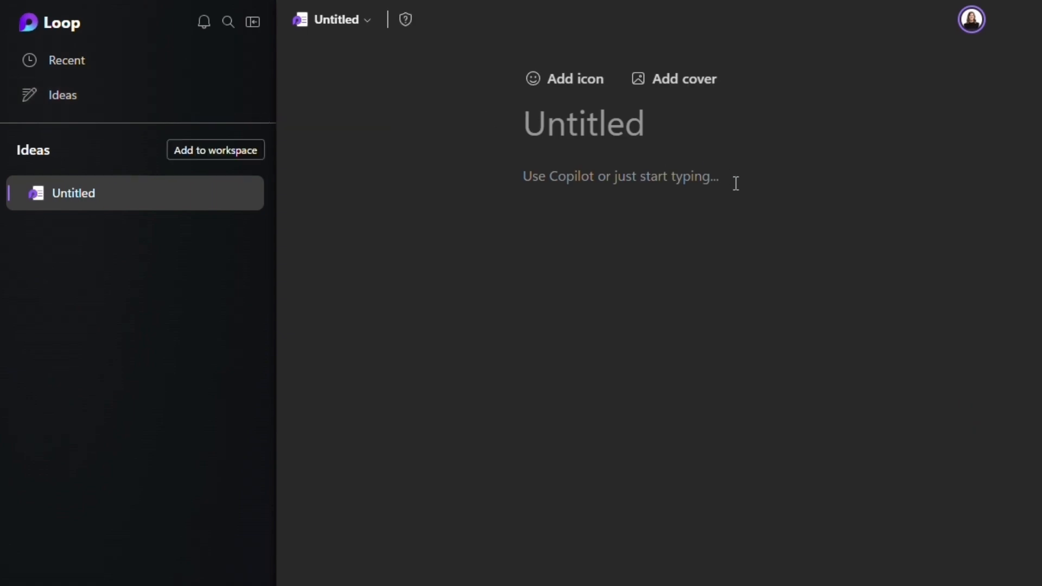
mouse_move(814, 212)
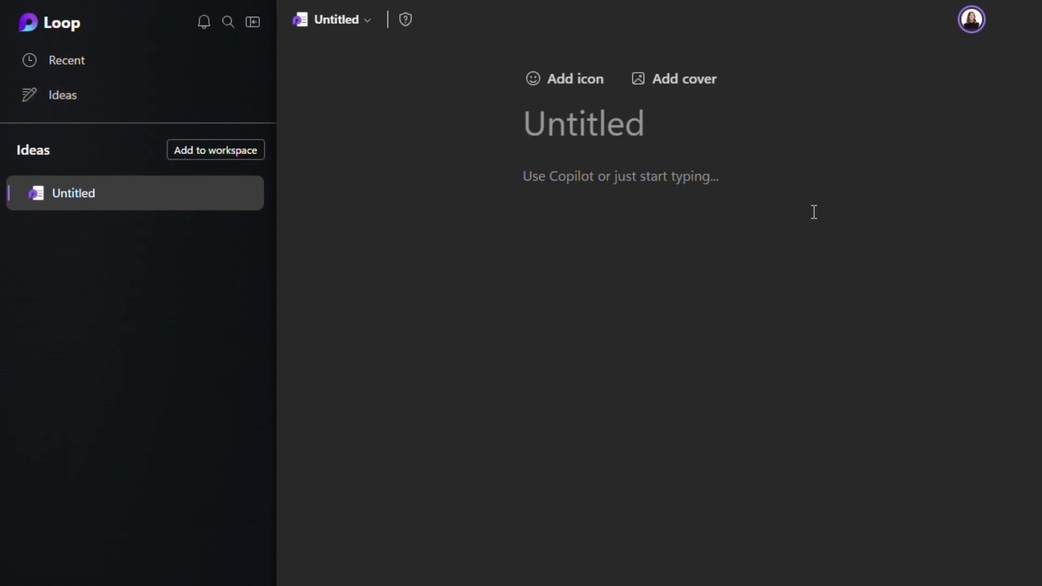
Step: Title the idea 'New Idea' and add it to the Event Planning workspace
text(New Ide)
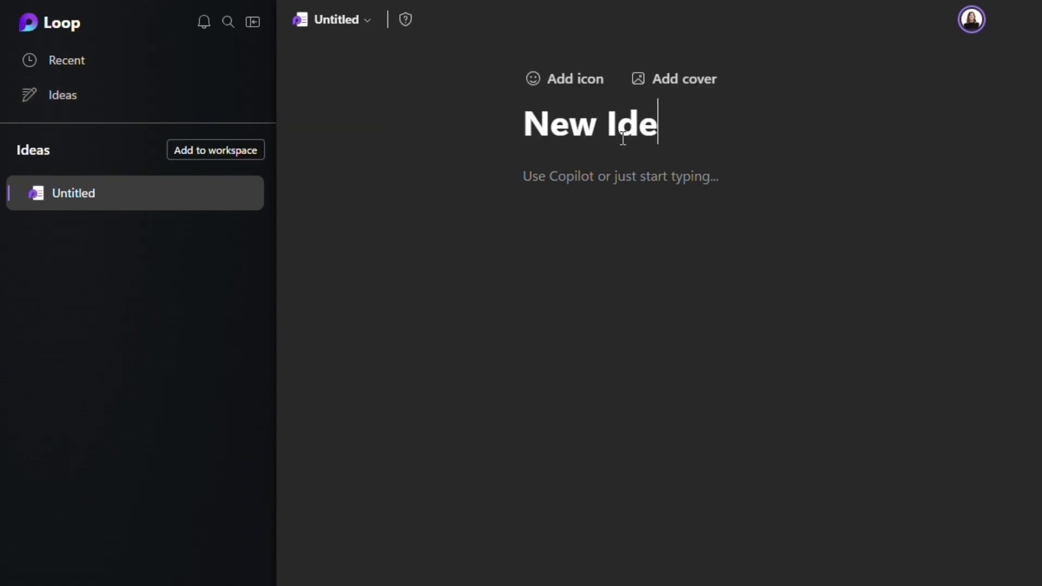
text(a)
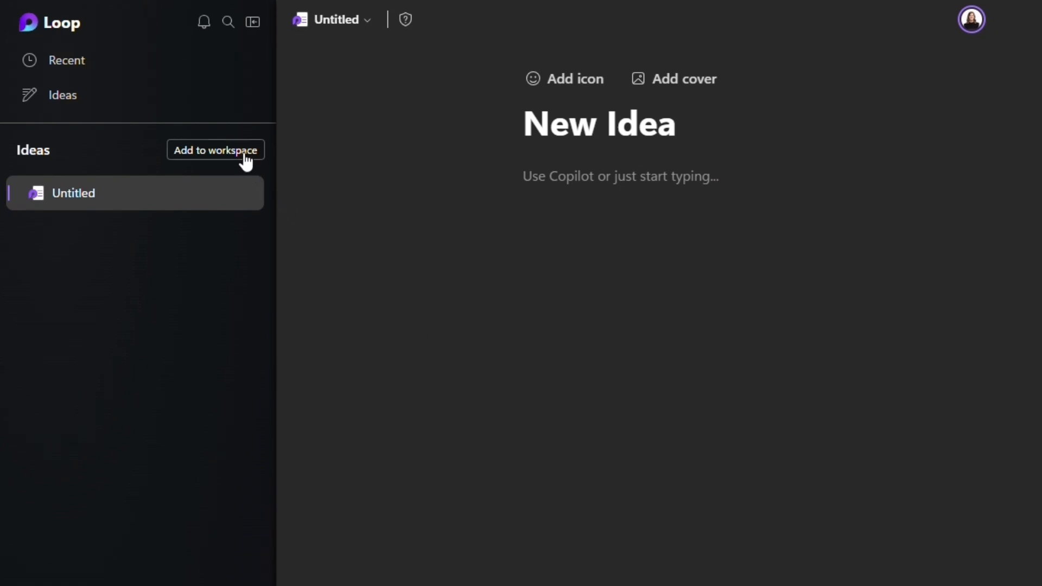
click(215, 150)
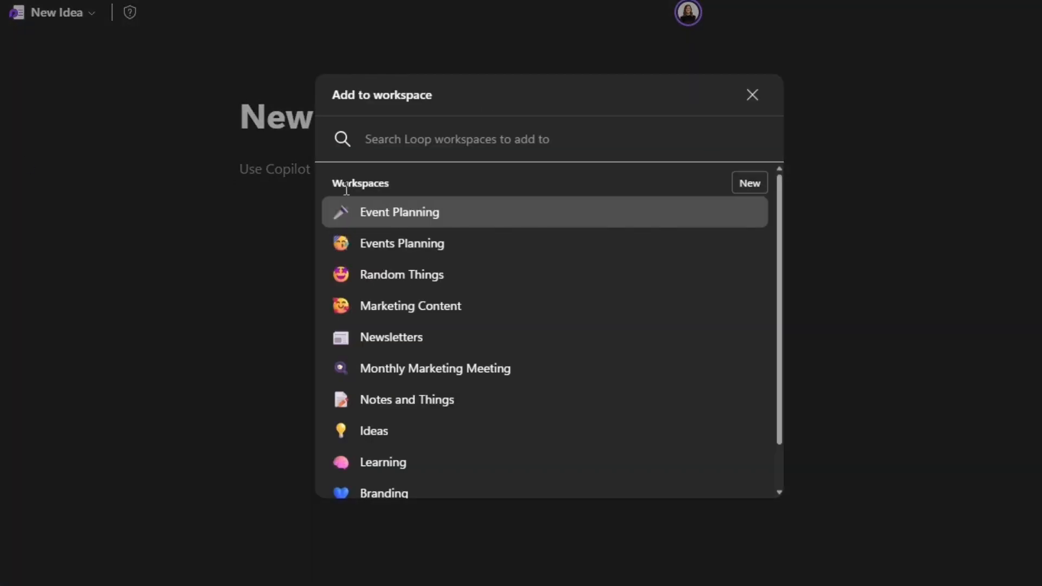
click(399, 212)
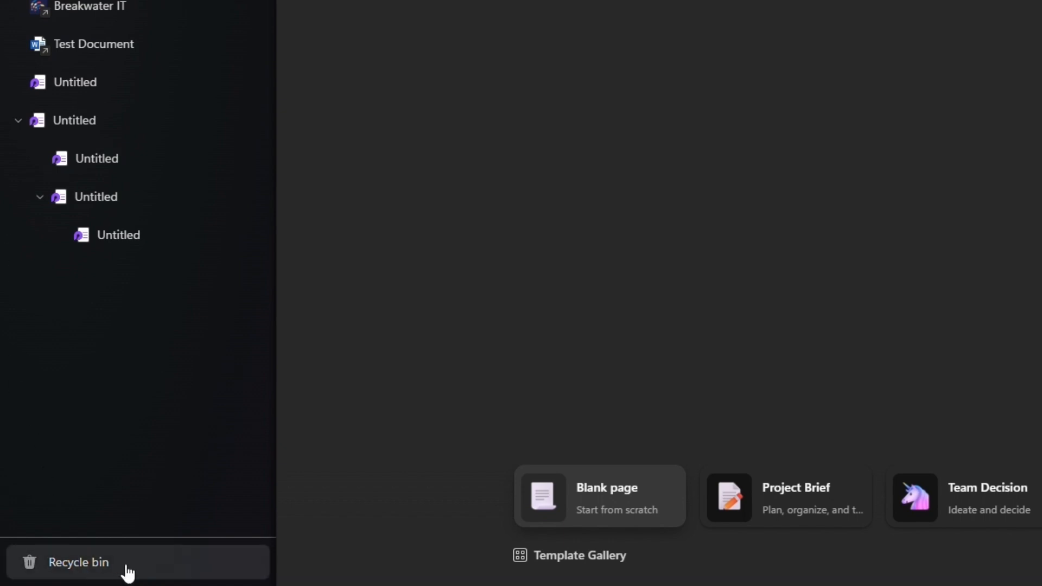
mouse_move(164, 570)
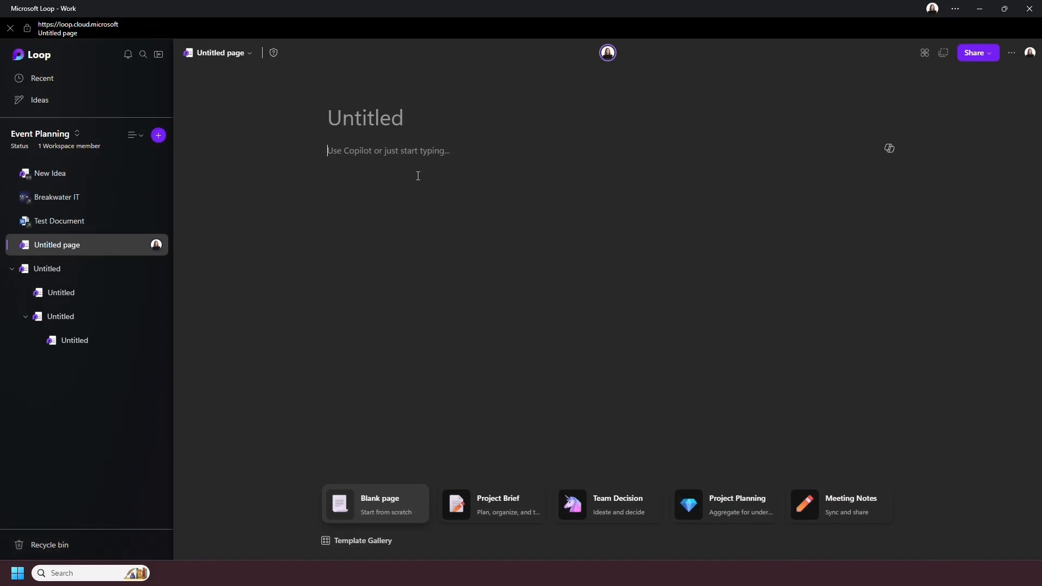
mouse_move(391, 510)
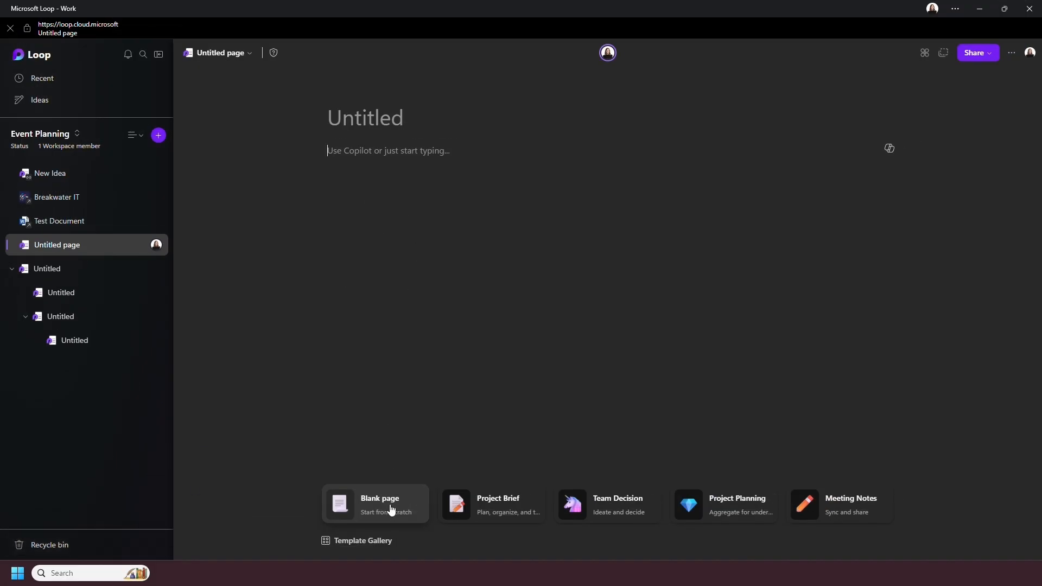
Step: Fill a new page from the Project Planning template, then open the top-level Untitled page
click(363, 540)
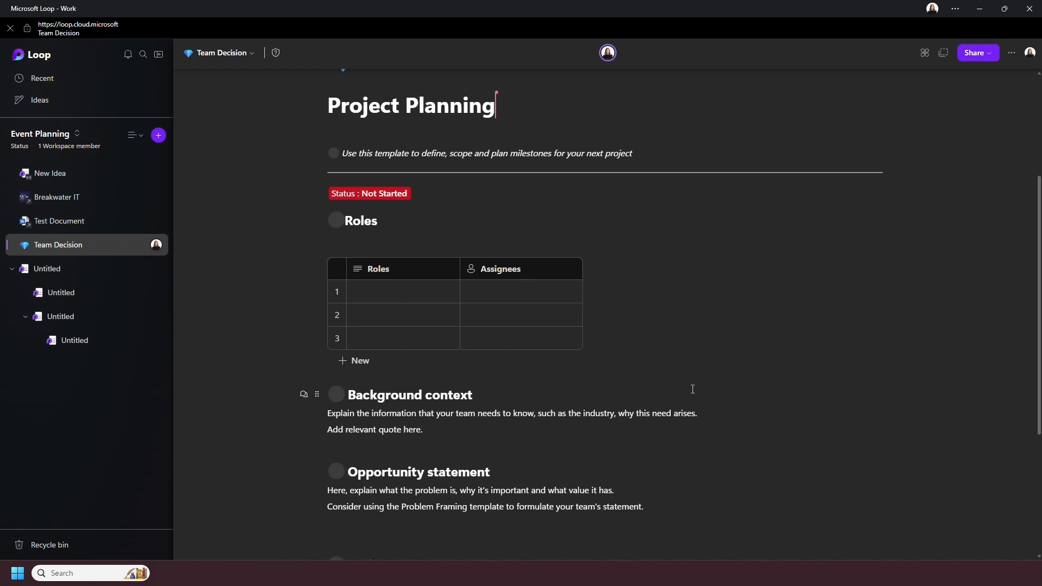
scroll(down, 3)
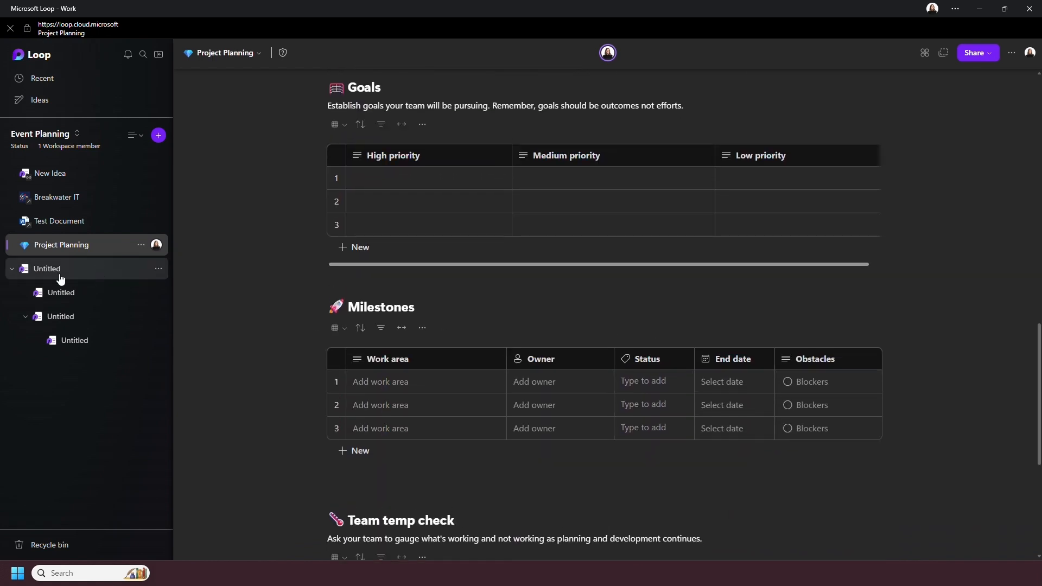
click(47, 269)
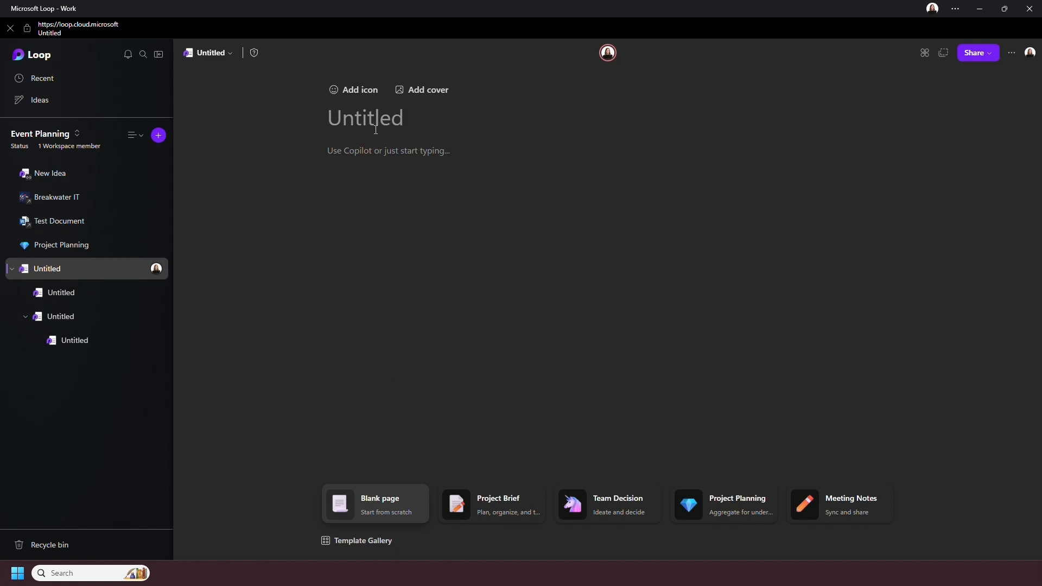
Step: Add a lakeside cover and a plate-and-cutlery icon, and title the page 'Venue Search'
click(427, 90)
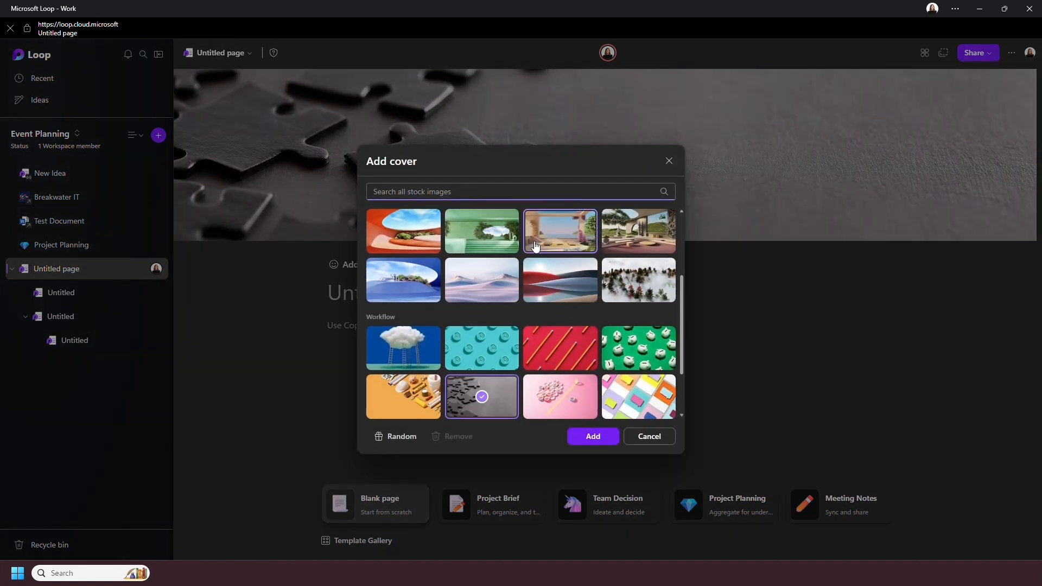
click(591, 435)
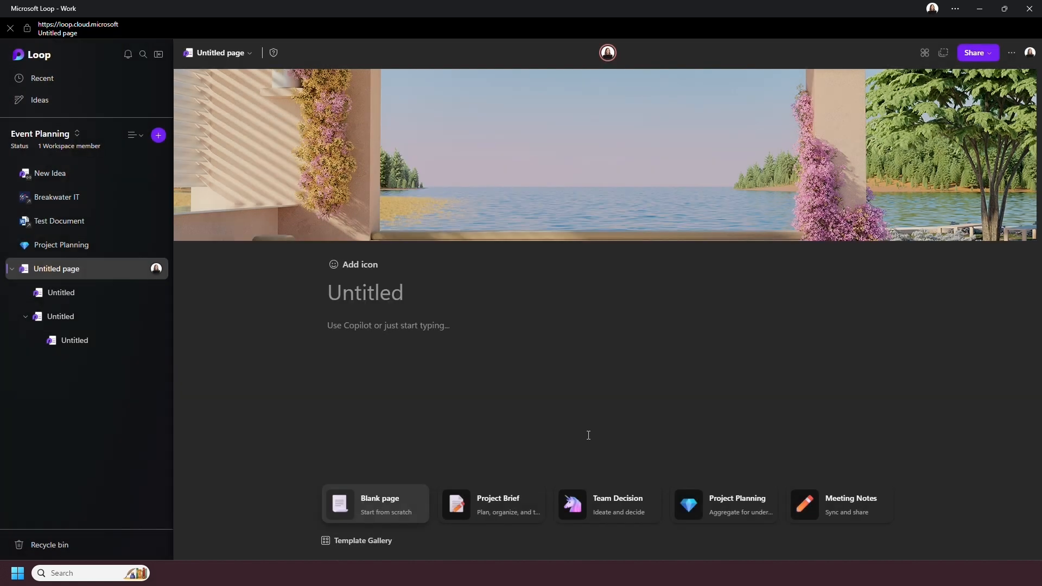
click(359, 264)
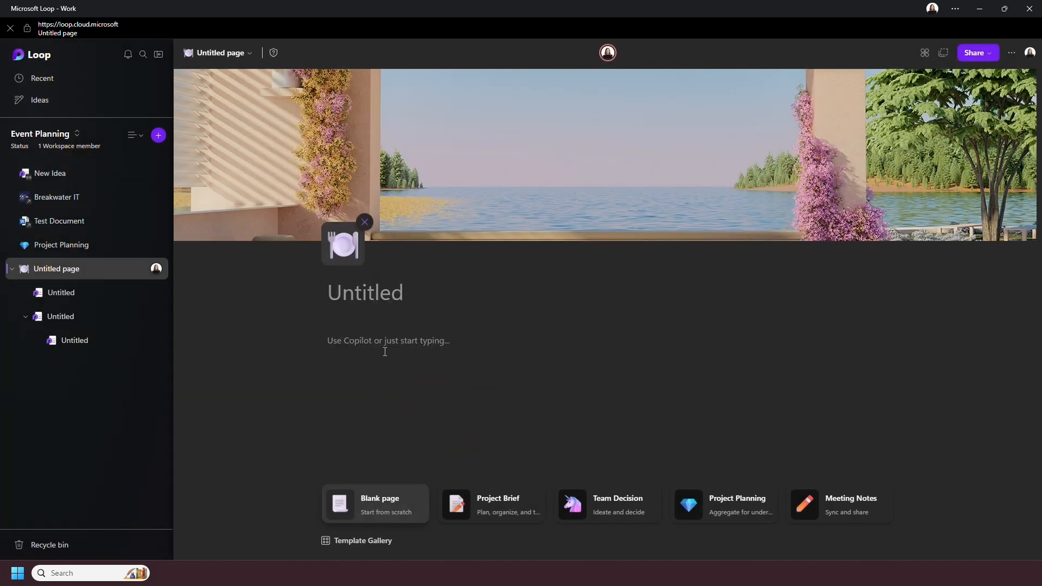
text(Venue Search)
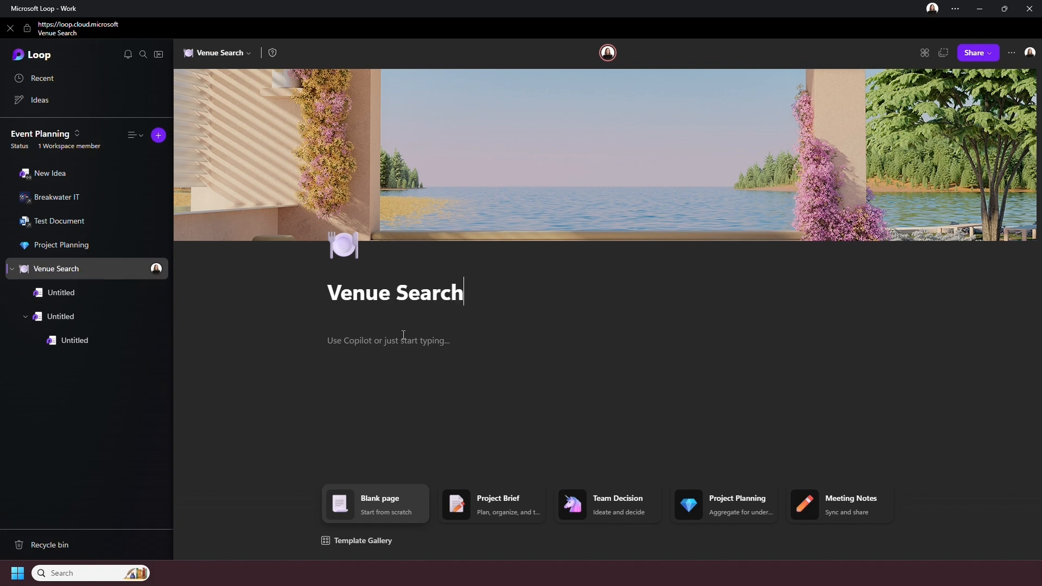
click(399, 340)
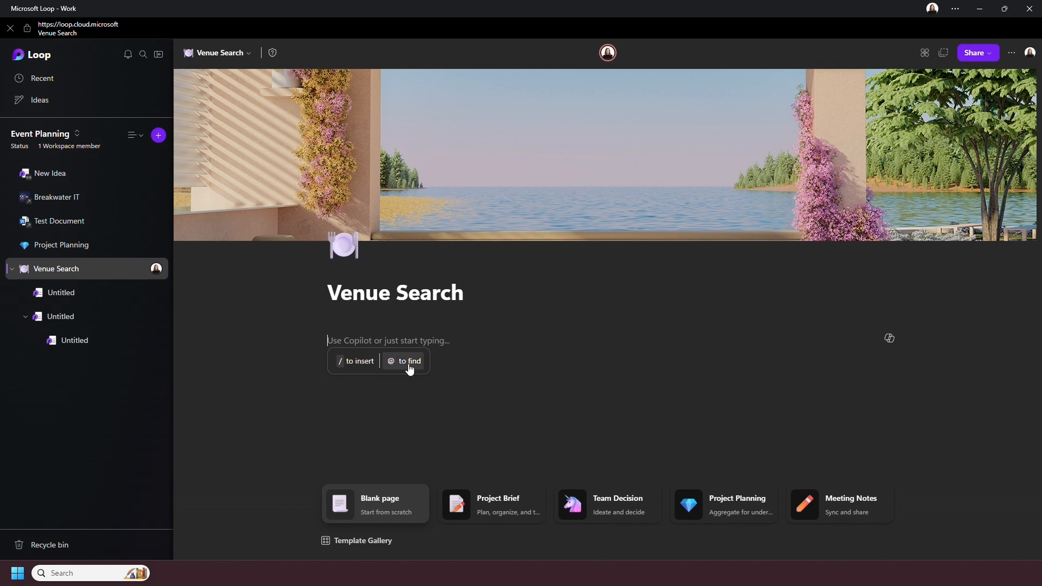
Step: Preview the @ find list, then insert a two-column table from the / menu
text(@)
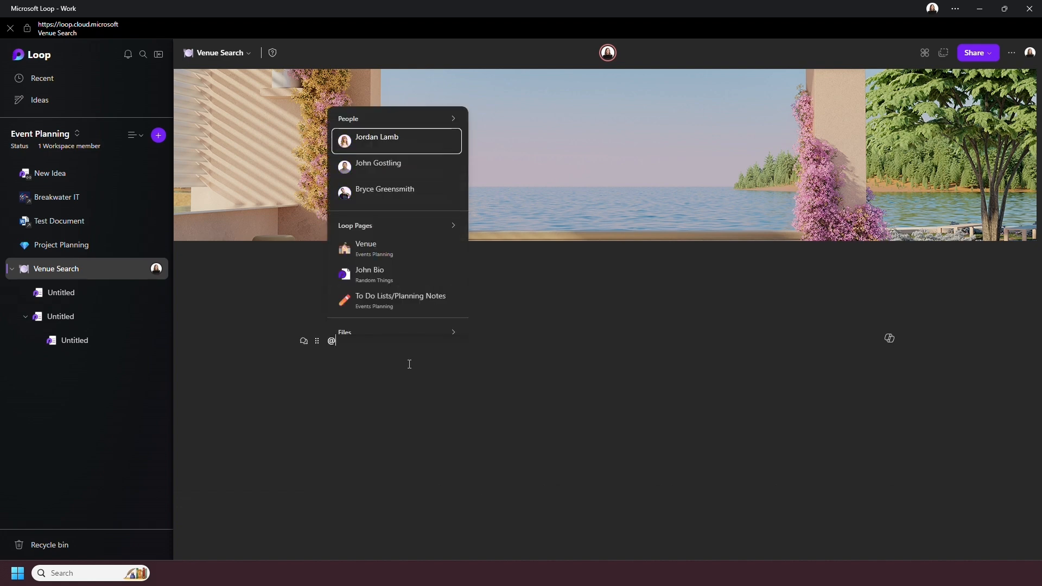
mouse_move(399, 248)
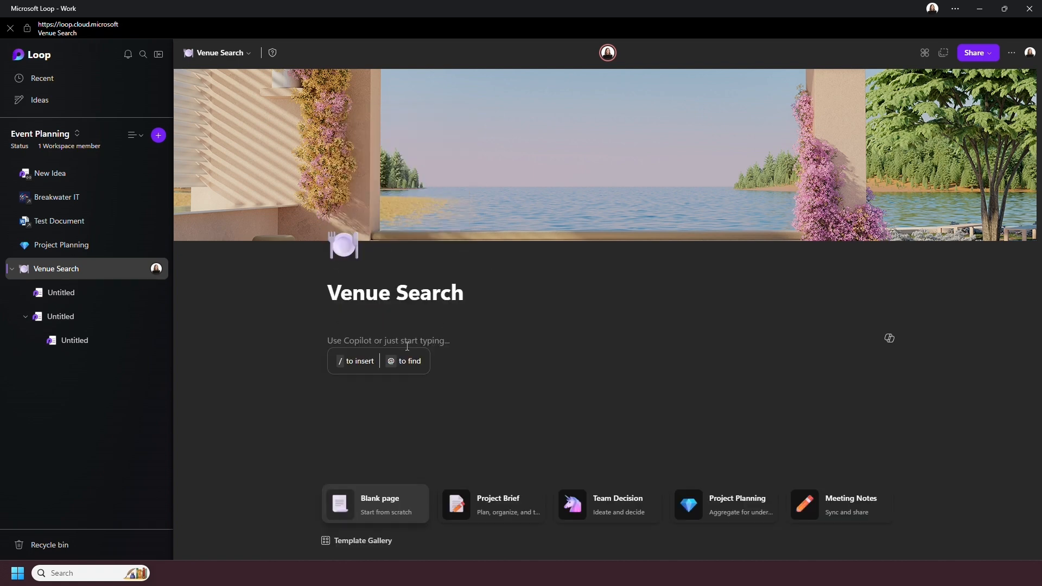
text(/)
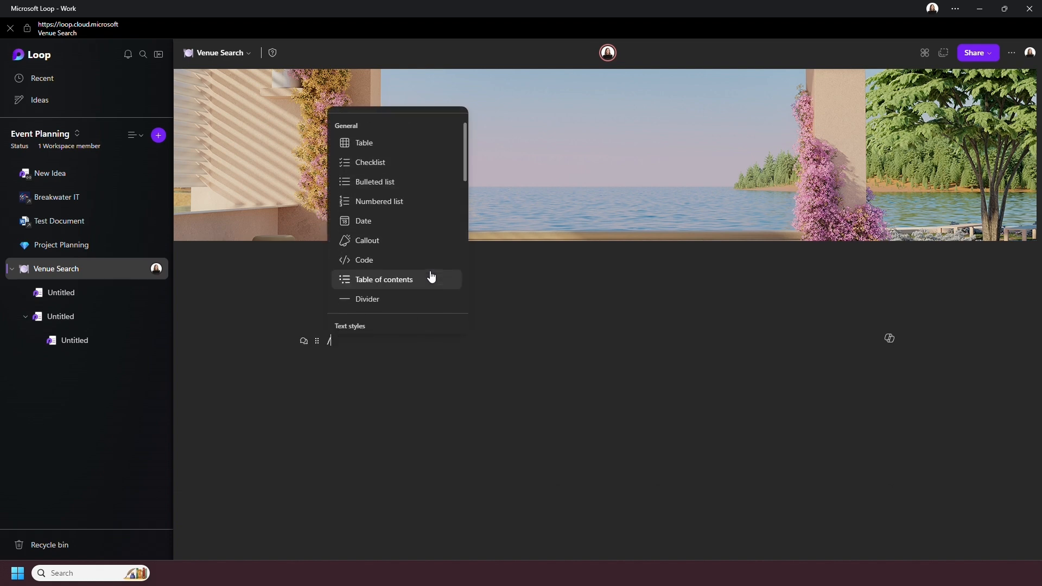
click(363, 142)
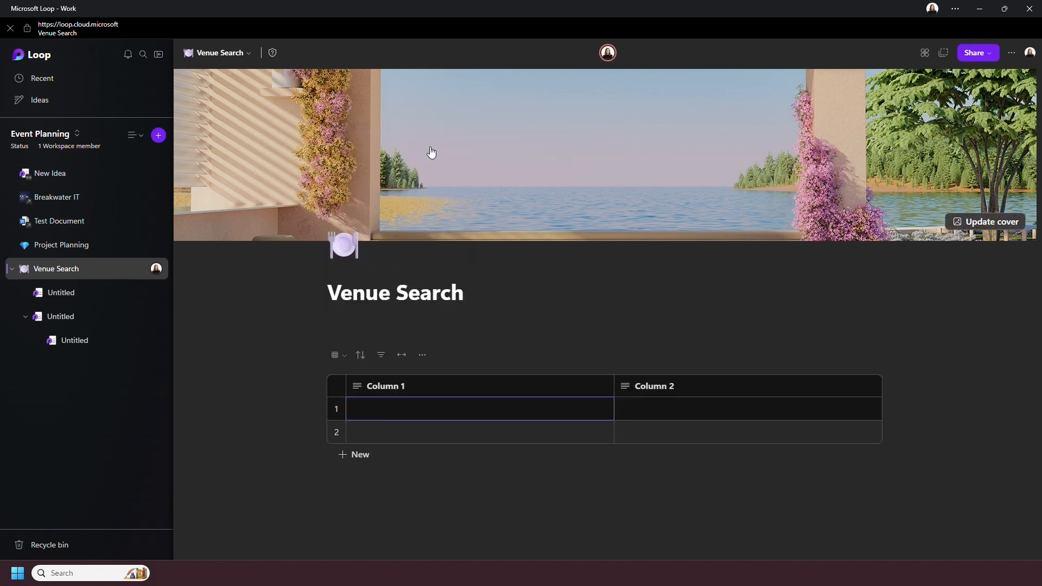
Step: Make table cell 1 a bulleted list and add a Heading 1 heading below the table
text(/)
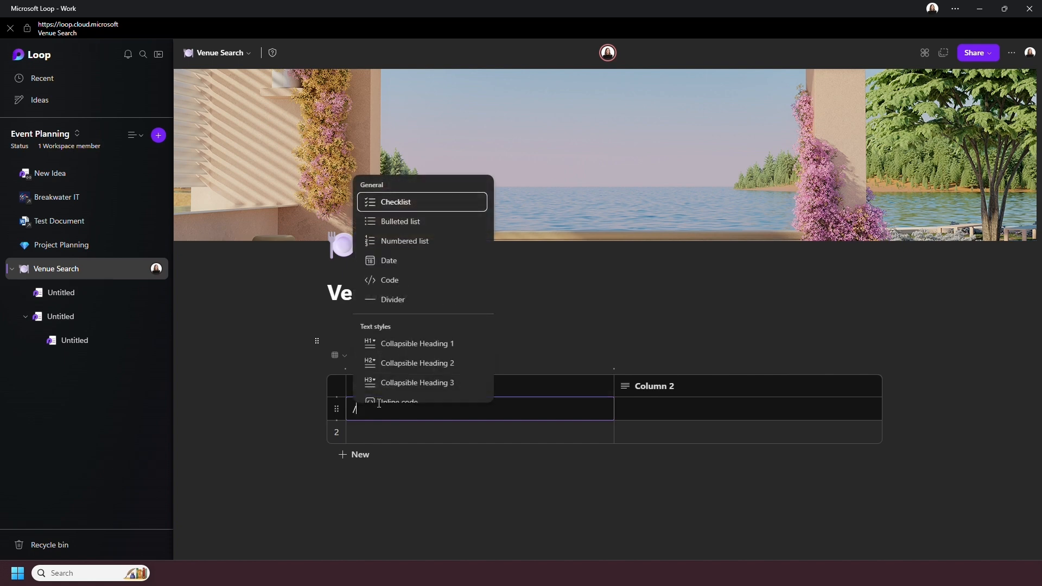
click(395, 202)
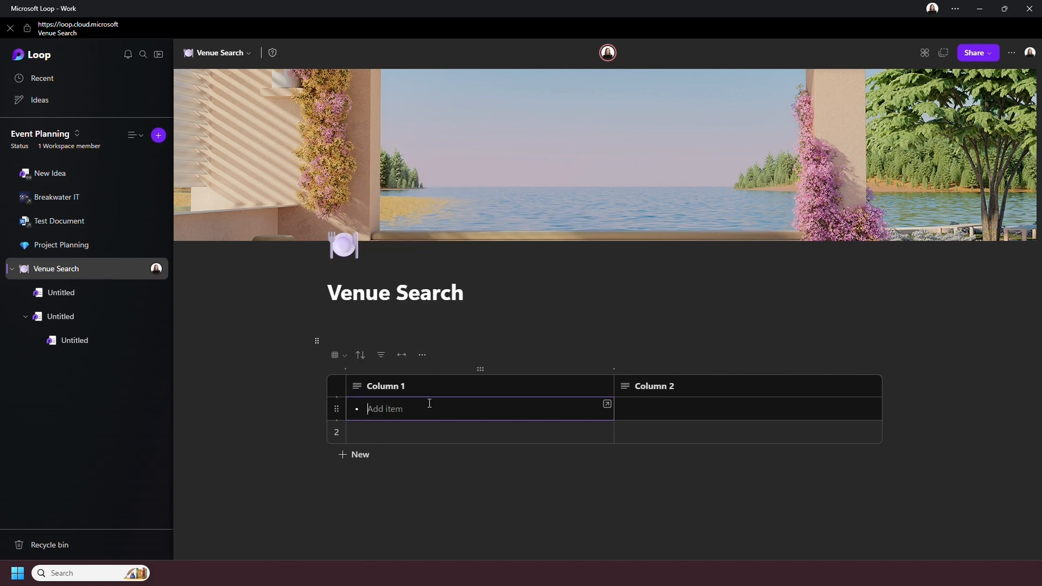
text(/)
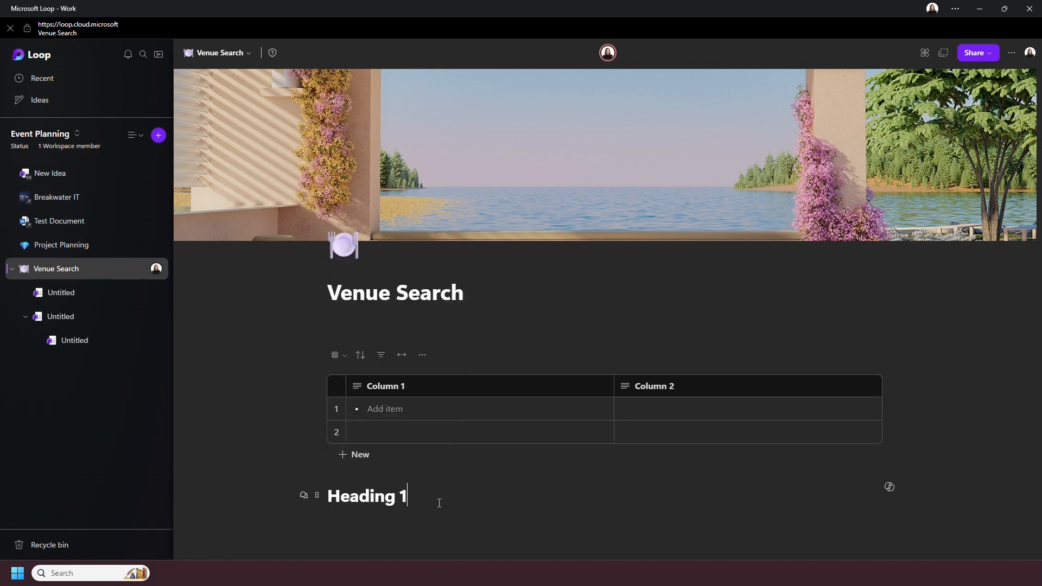
key(enter)
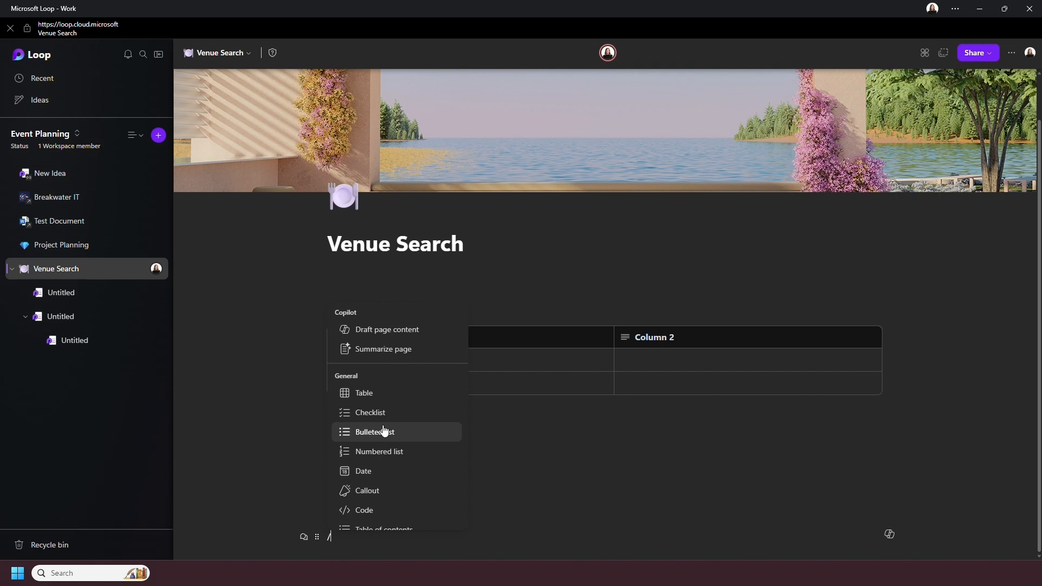
Step: Insert Heading 2, a collapsible Heading 3, and a two-row Tasks task list
scroll(down, 3)
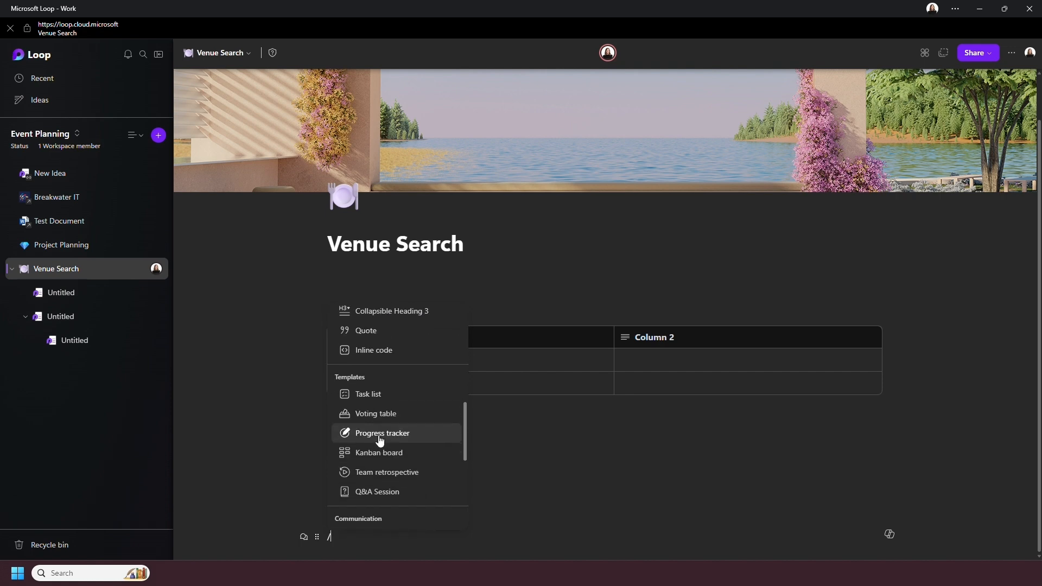
click(368, 394)
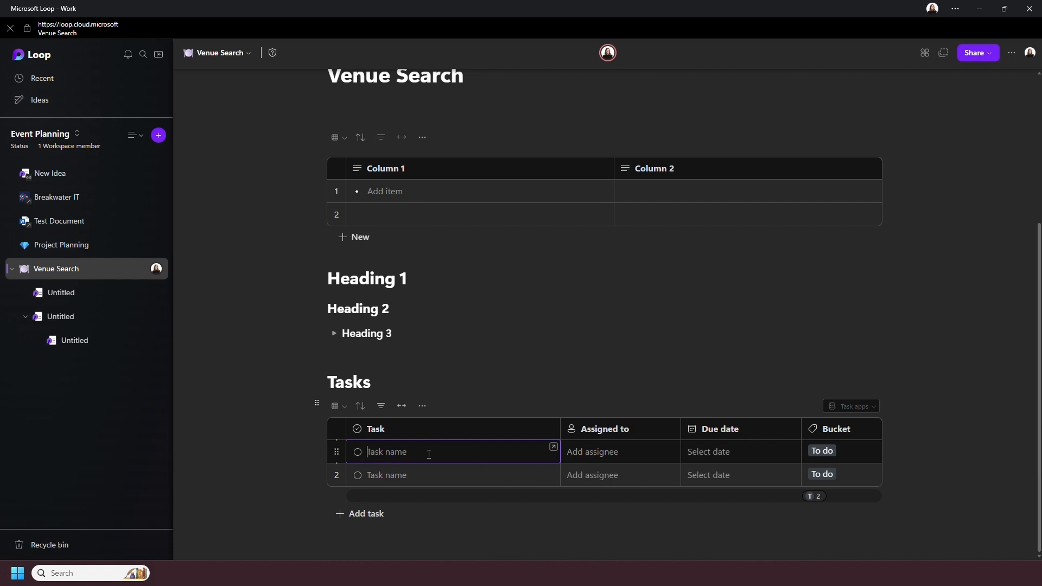
mouse_move(875, 407)
text(/)
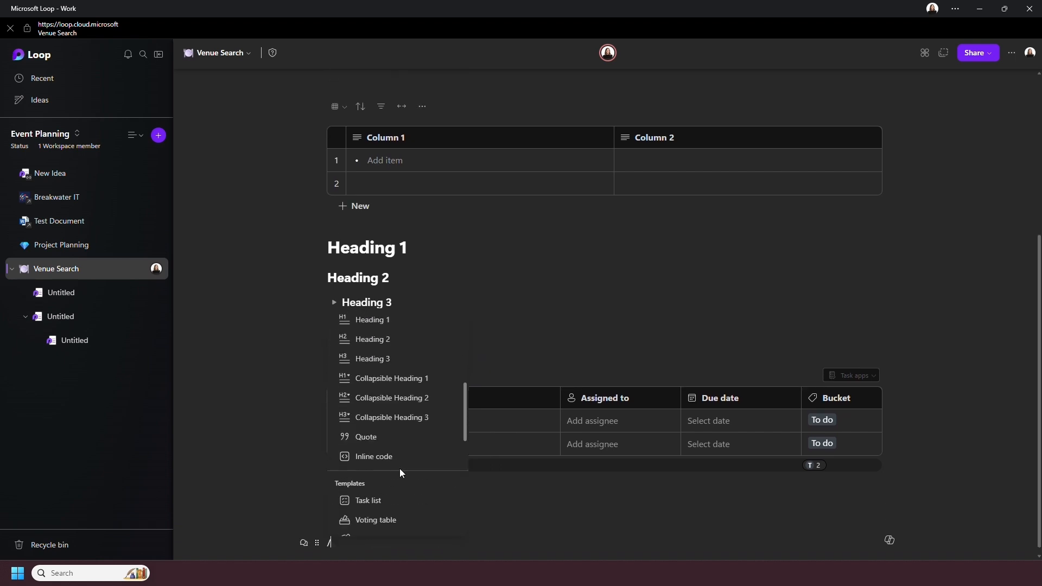
scroll(down, 3)
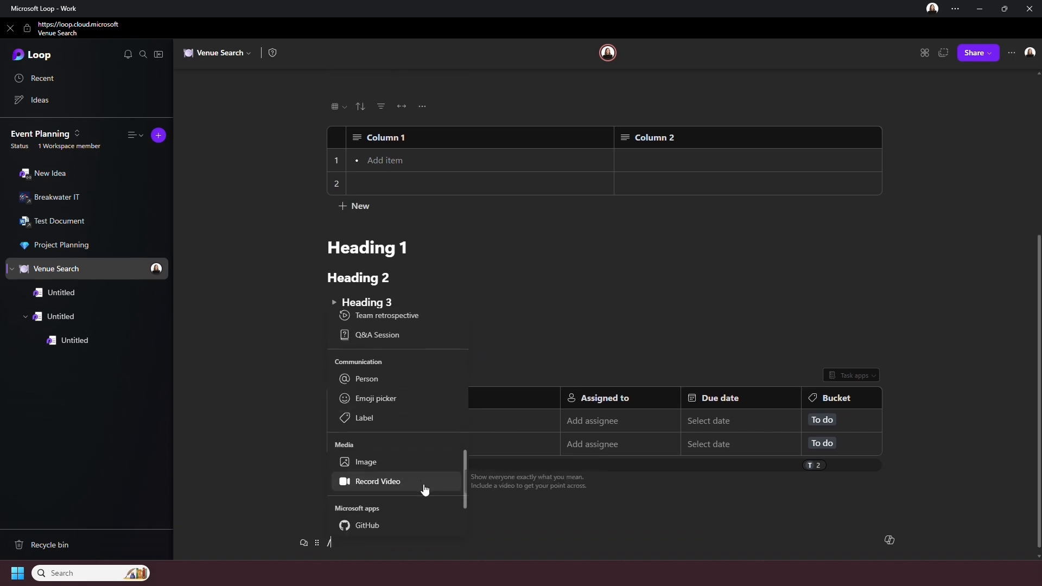
click(378, 482)
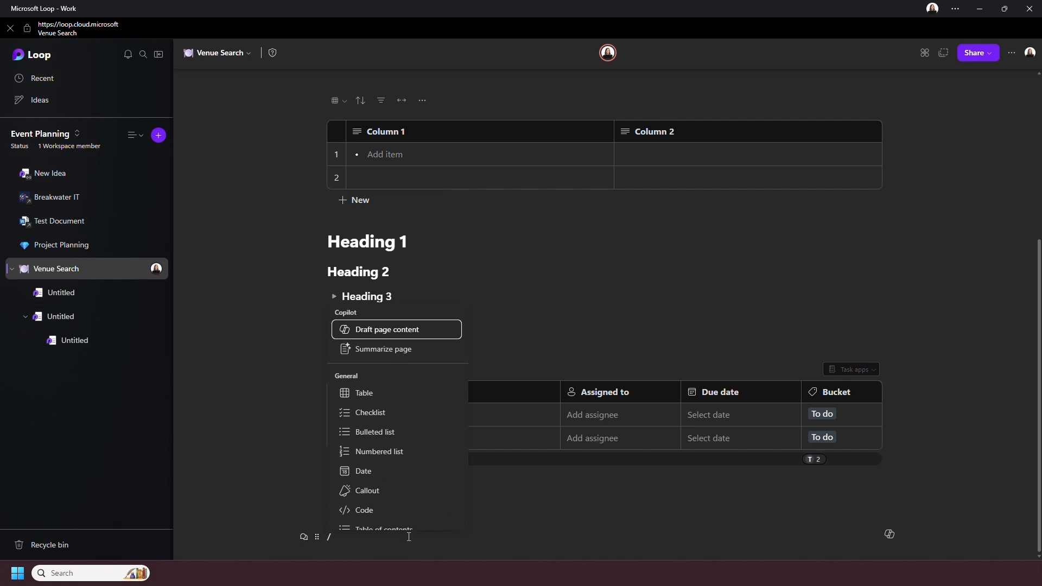
scroll(down, 3)
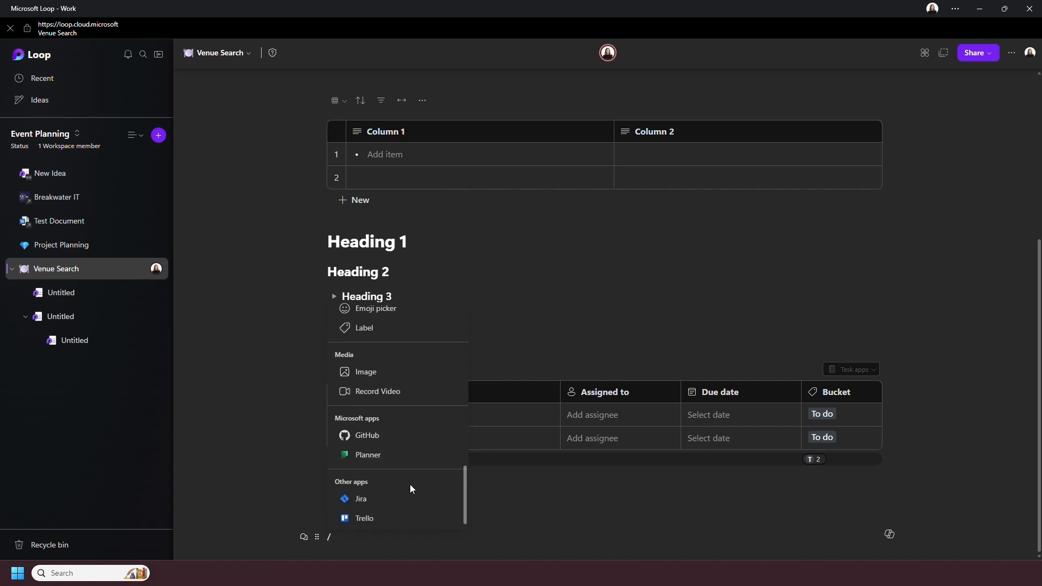
mouse_move(403, 499)
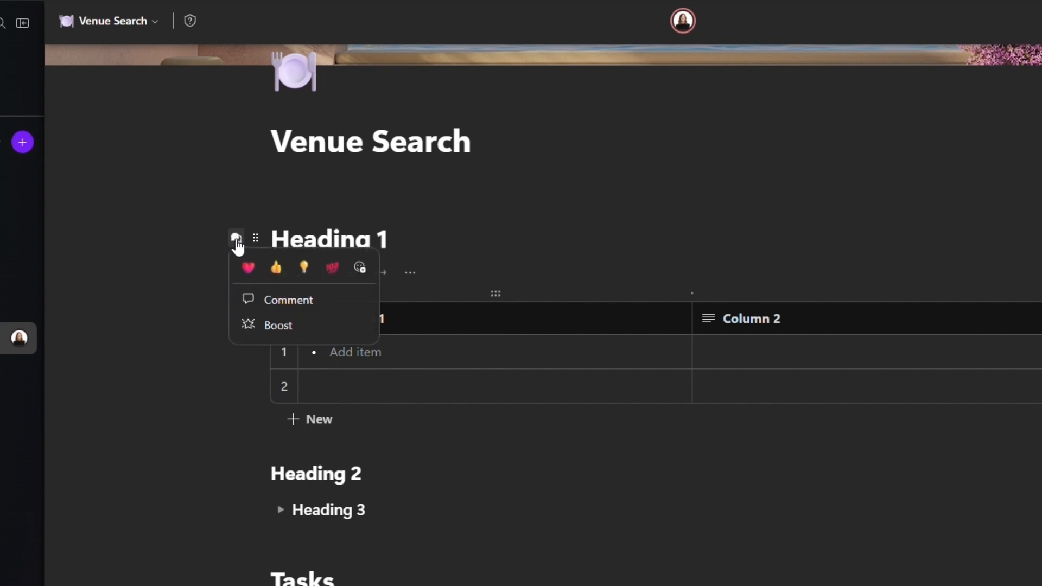
Step: React to Heading 1 with a thumbs-up, a 'Looks good!' comment and a celebration boost
click(288, 299)
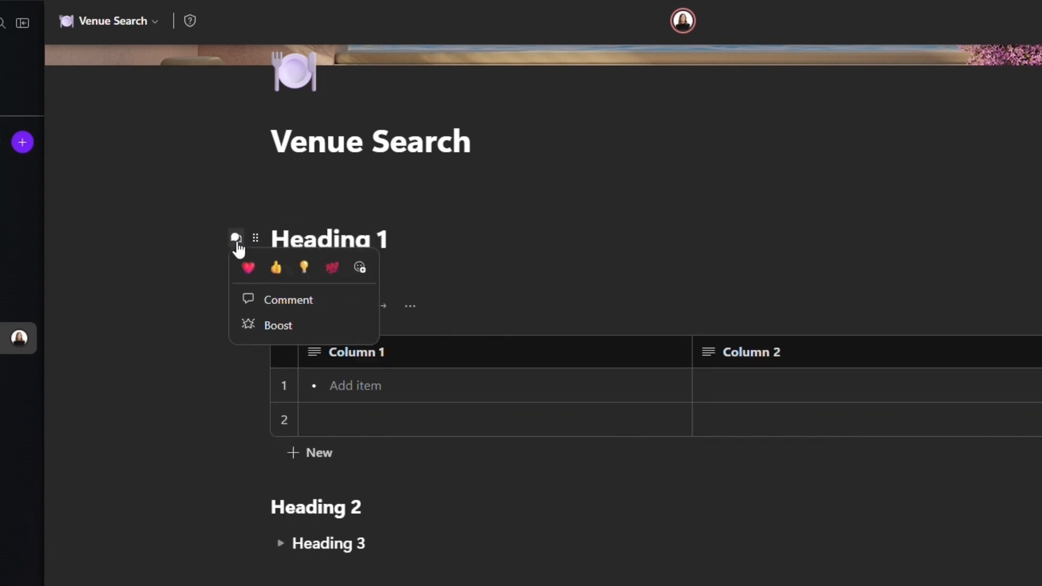
click(275, 267)
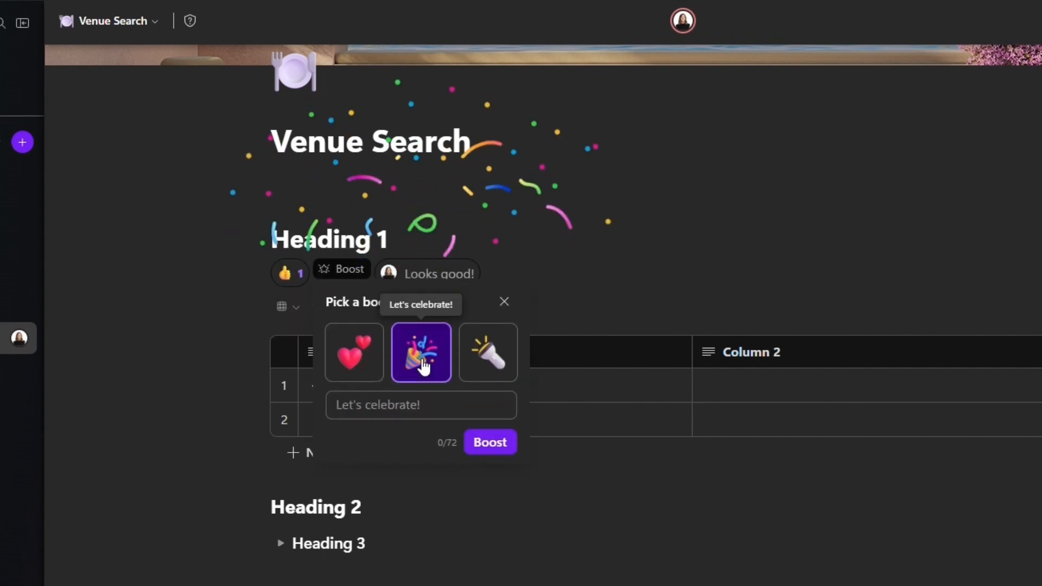
click(490, 441)
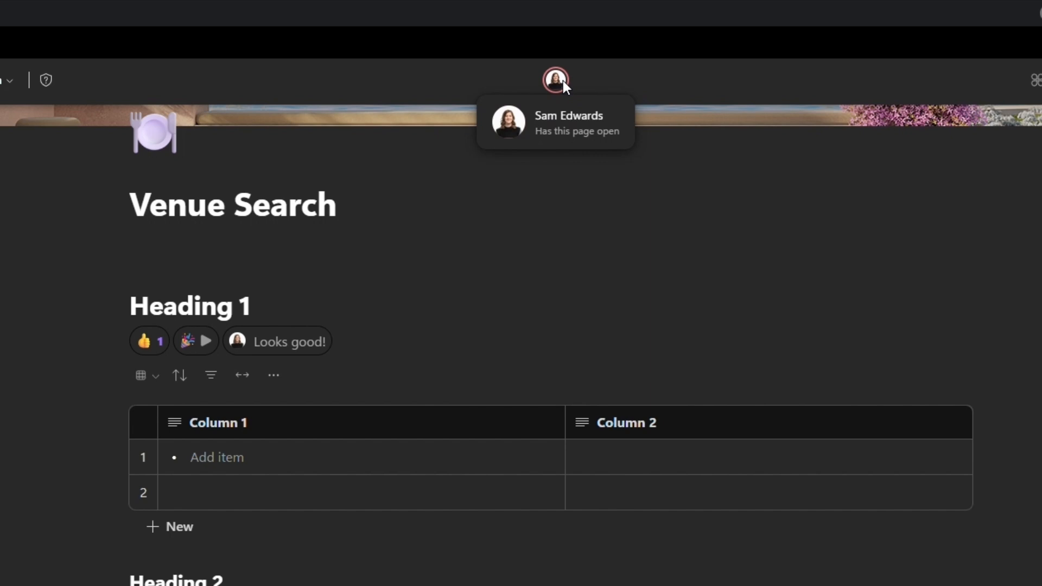
mouse_move(205, 260)
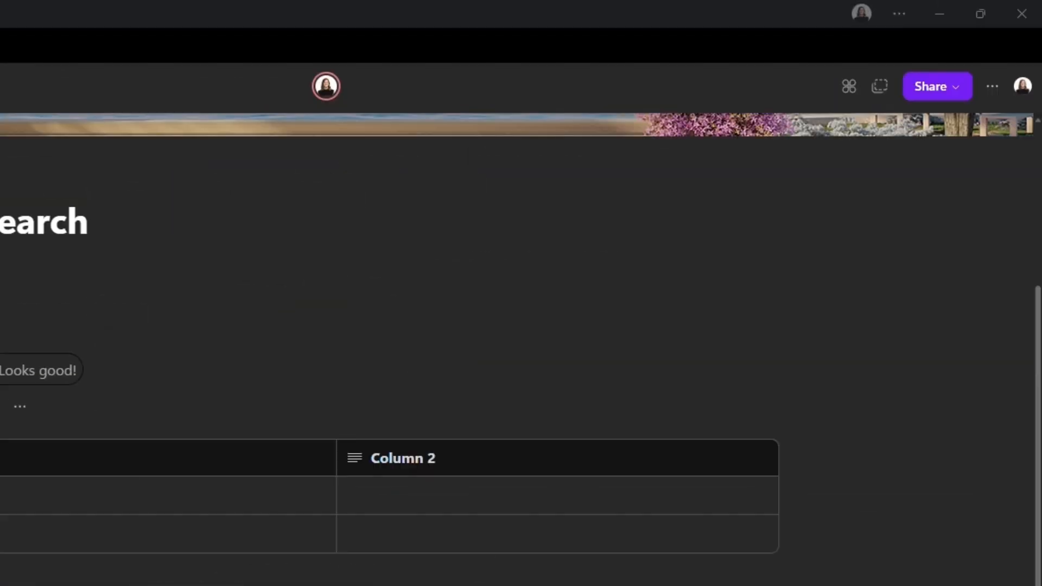
Step: Show the Share options: workspace, page link, or Loop component
click(935, 85)
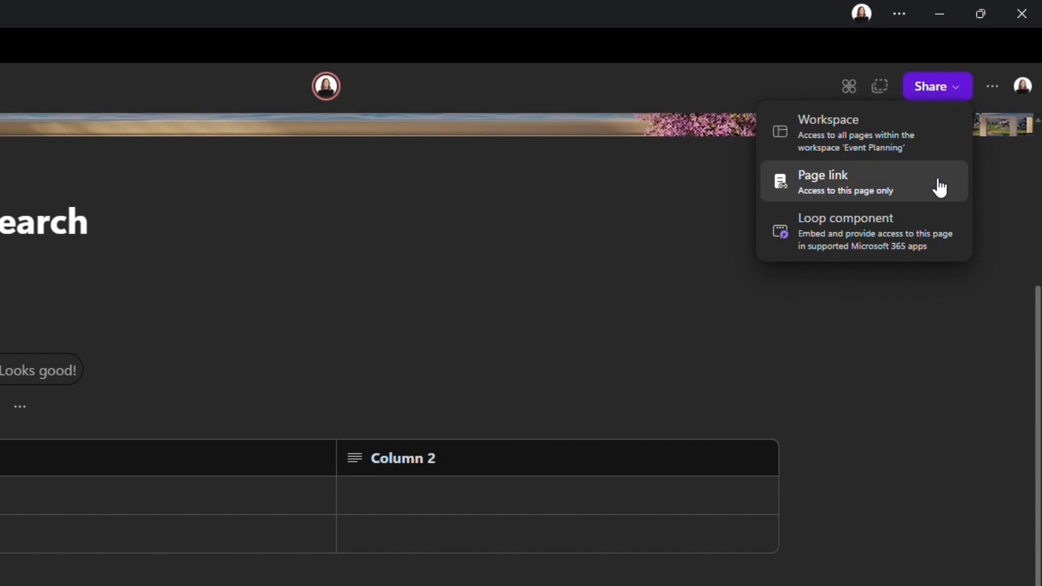
mouse_move(939, 191)
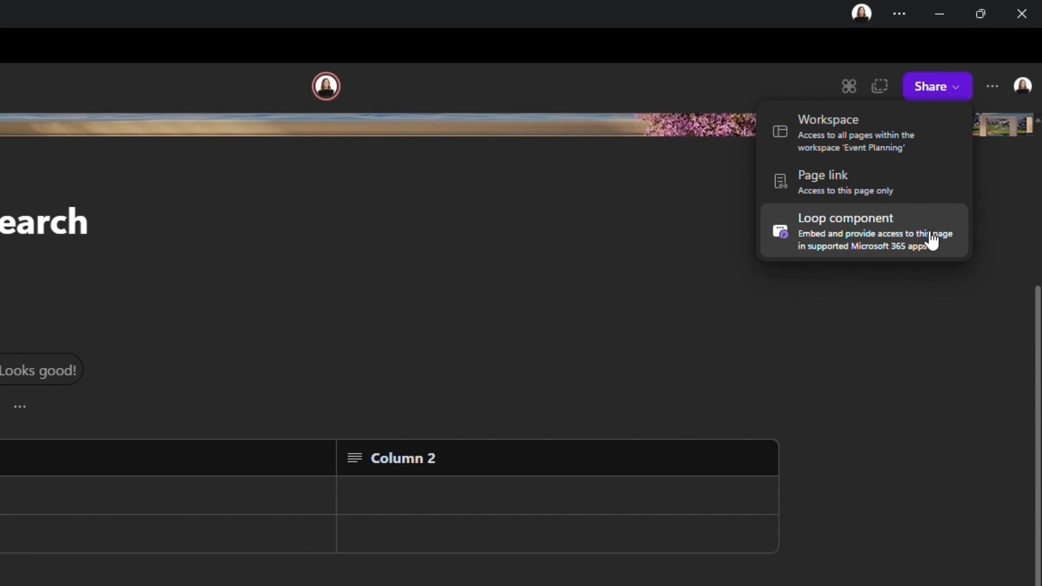
mouse_move(945, 252)
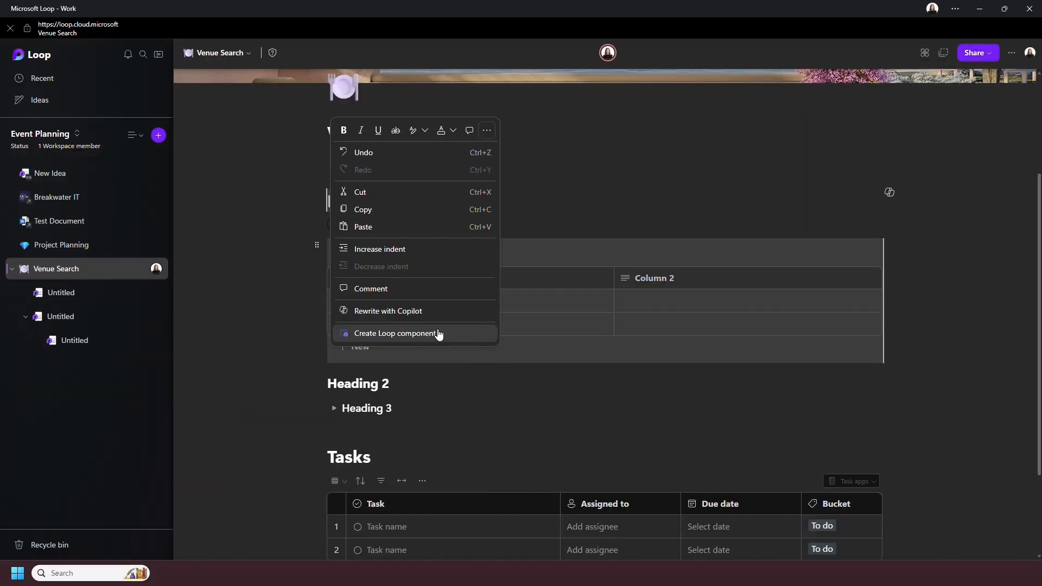
Step: Convert the Heading 1 section and its table into a Loop component
click(396, 336)
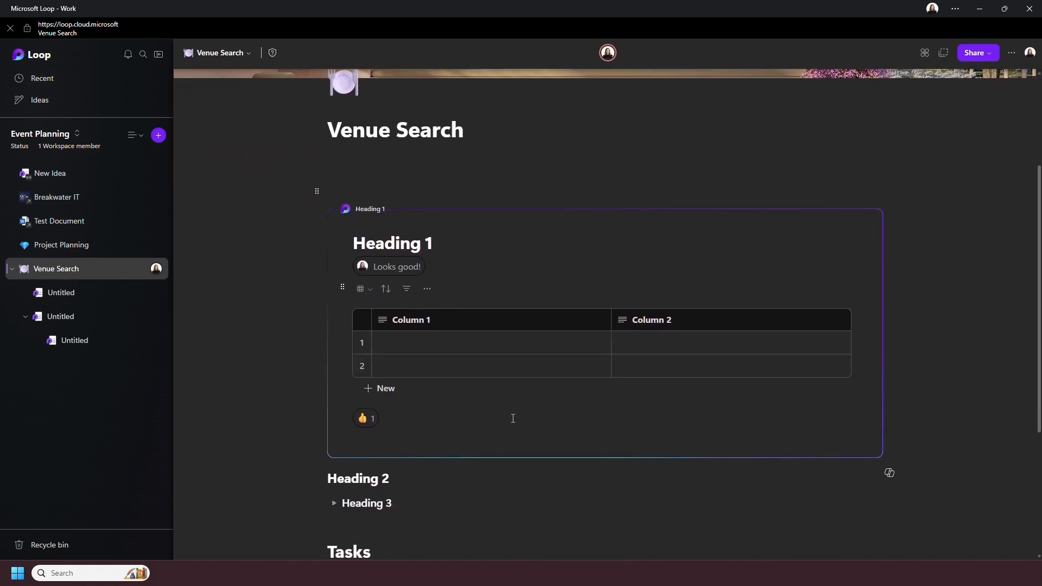
mouse_move(847, 208)
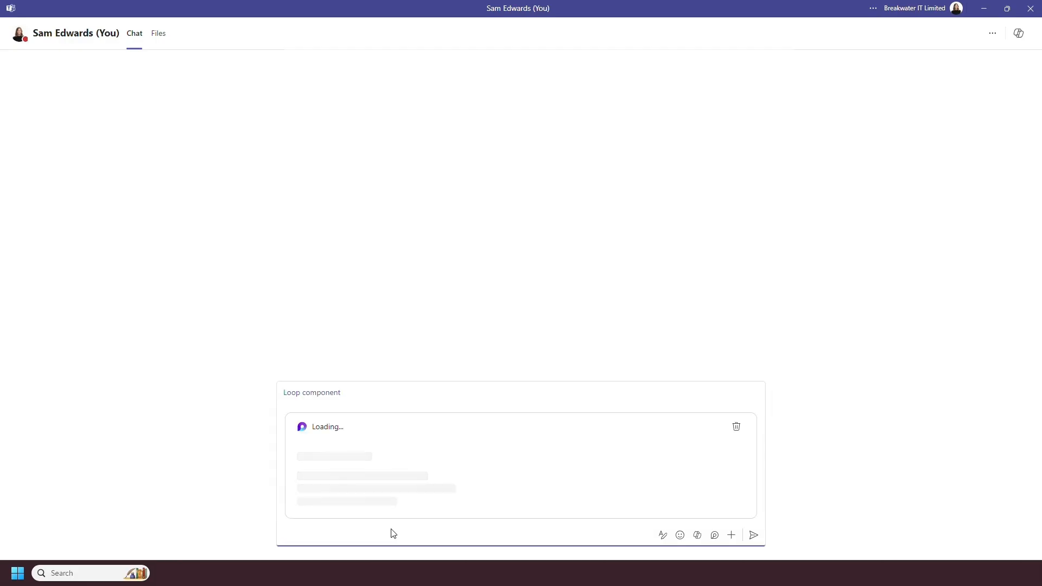
Step: Send the pasted Heading 1 Loop component as a Teams chat message
click(753, 535)
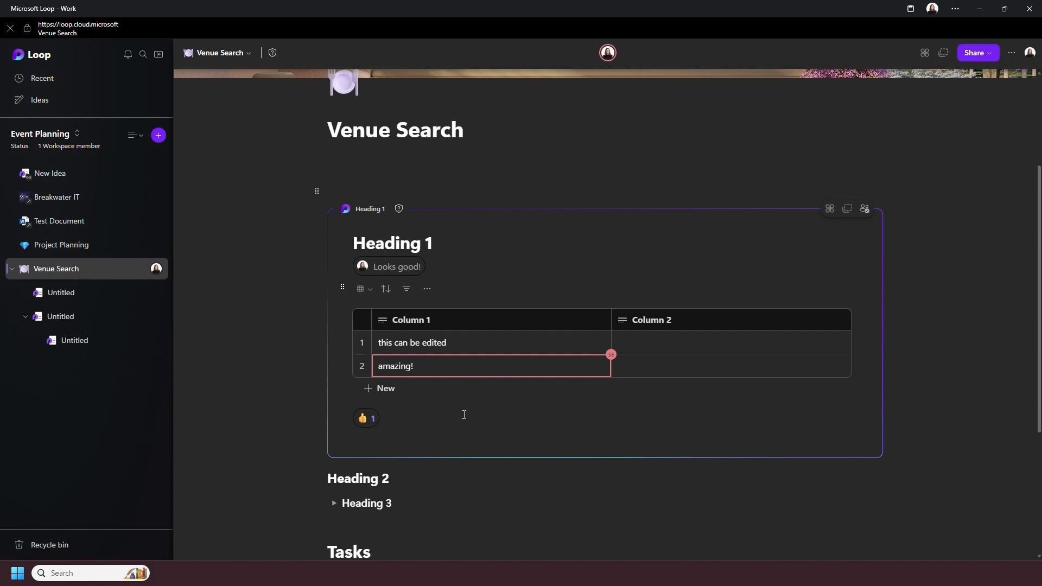
mouse_move(379, 399)
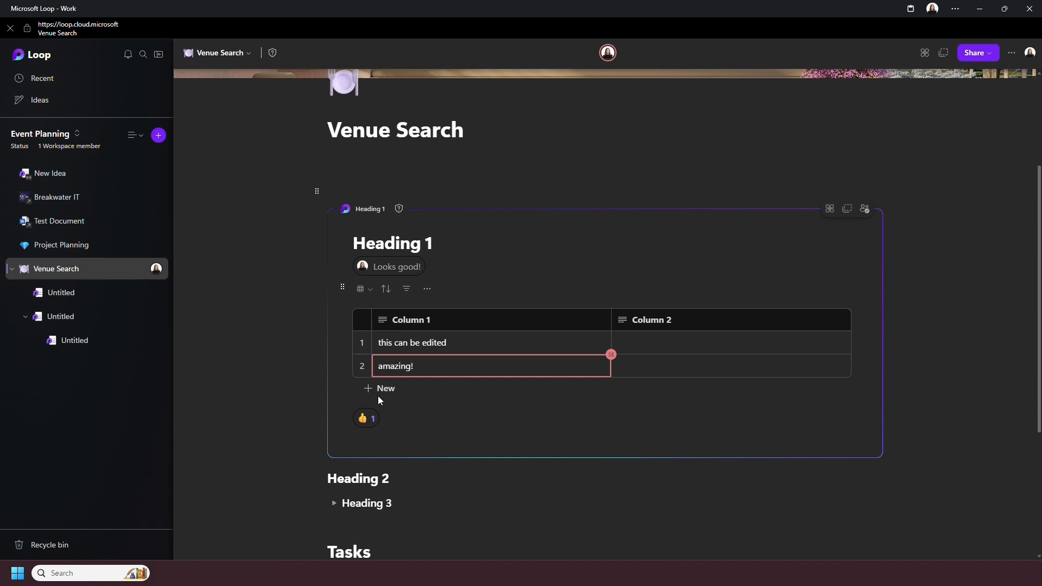
click(140, 270)
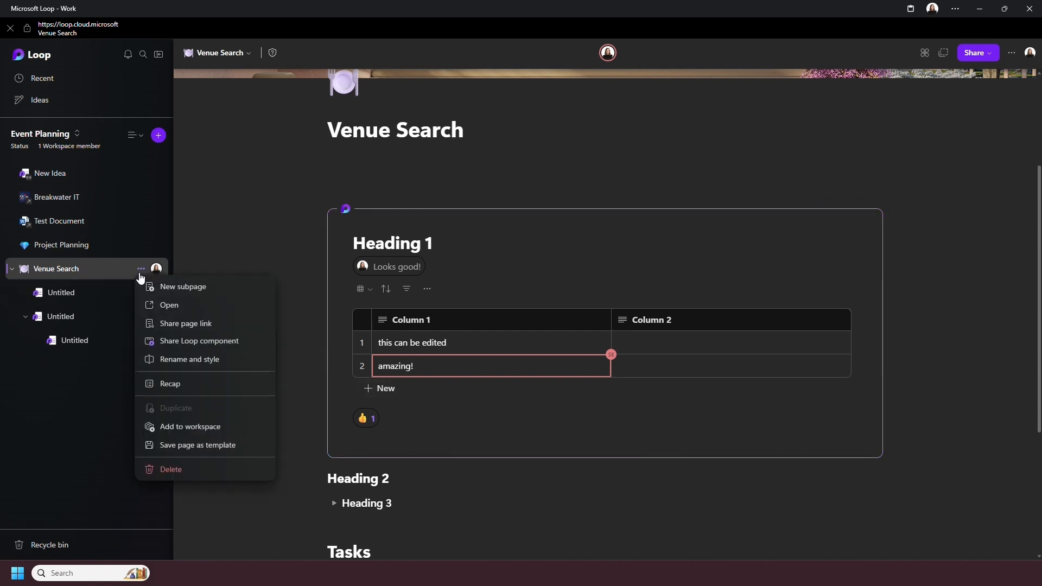
mouse_move(199, 340)
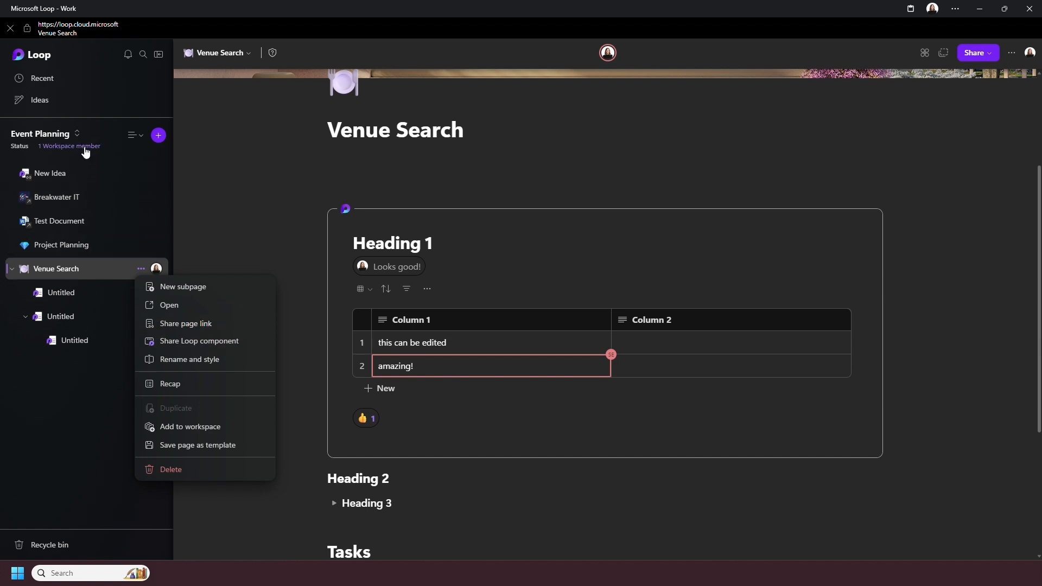
click(69, 146)
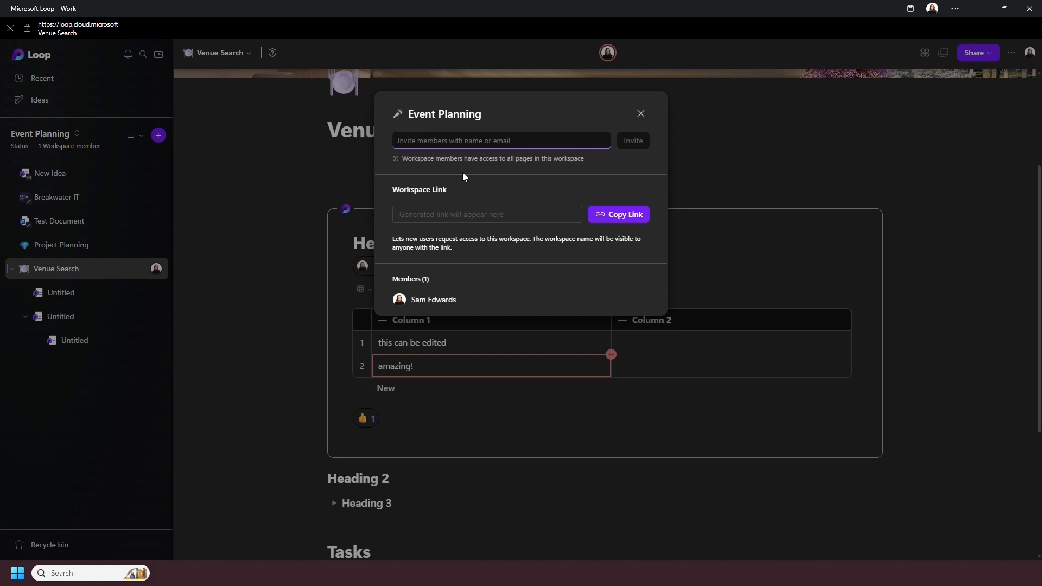
click(640, 113)
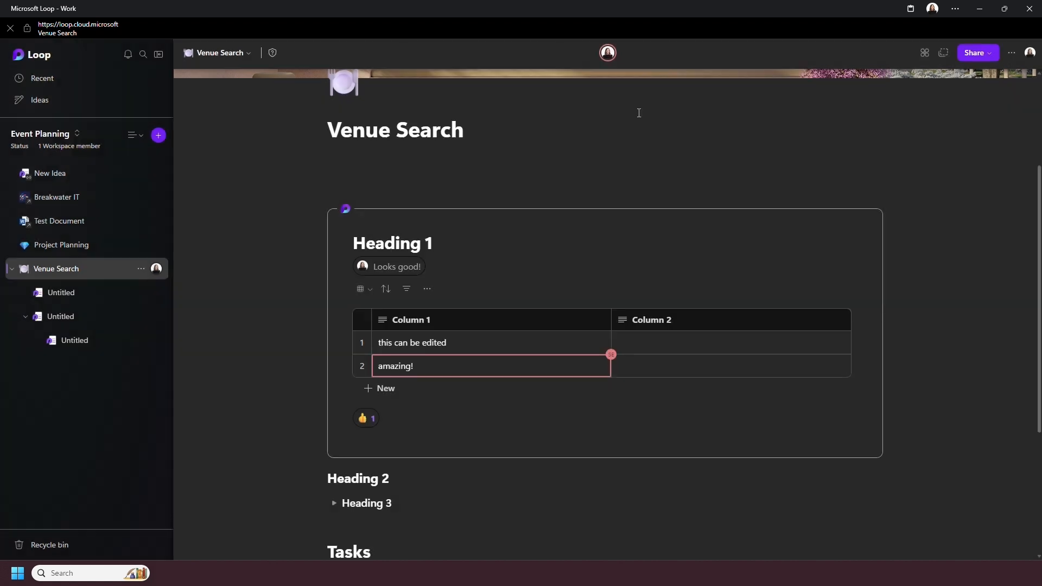
Step: Restore Venue Search to its July 3, 3:00 PM version from Version History
click(1012, 53)
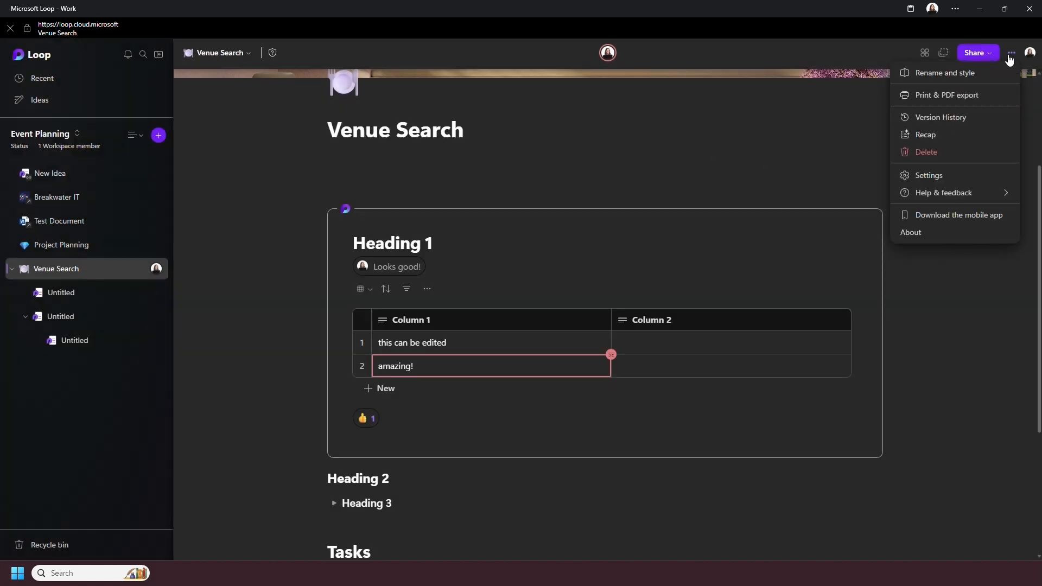
mouse_move(947, 94)
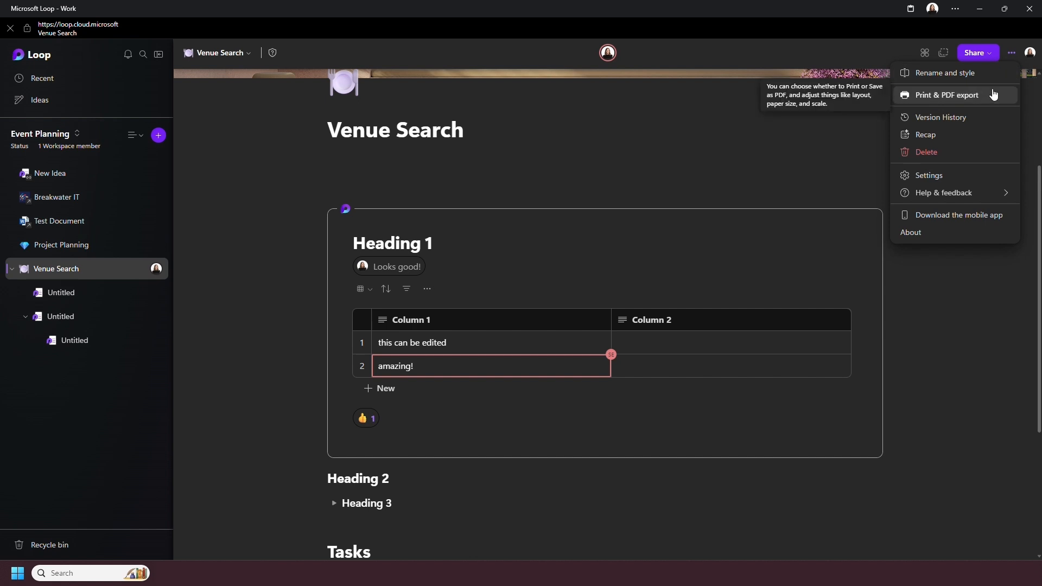
mouse_move(989, 106)
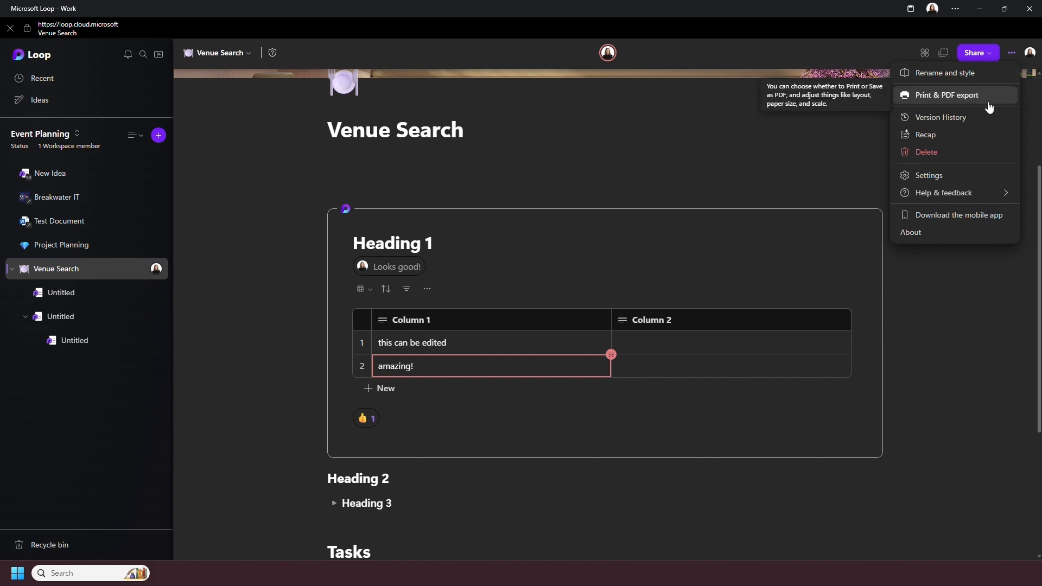
click(941, 118)
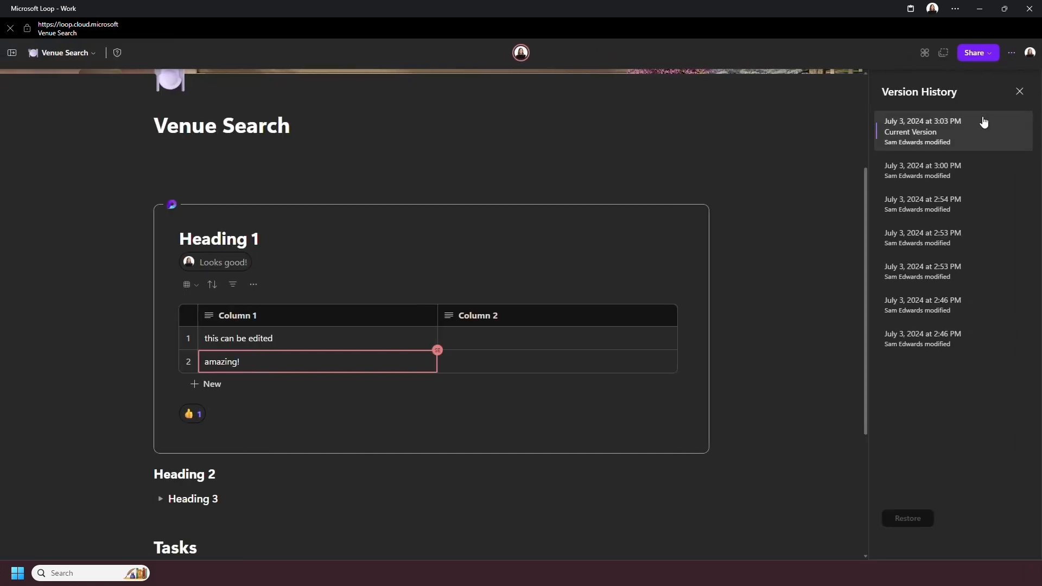
click(906, 518)
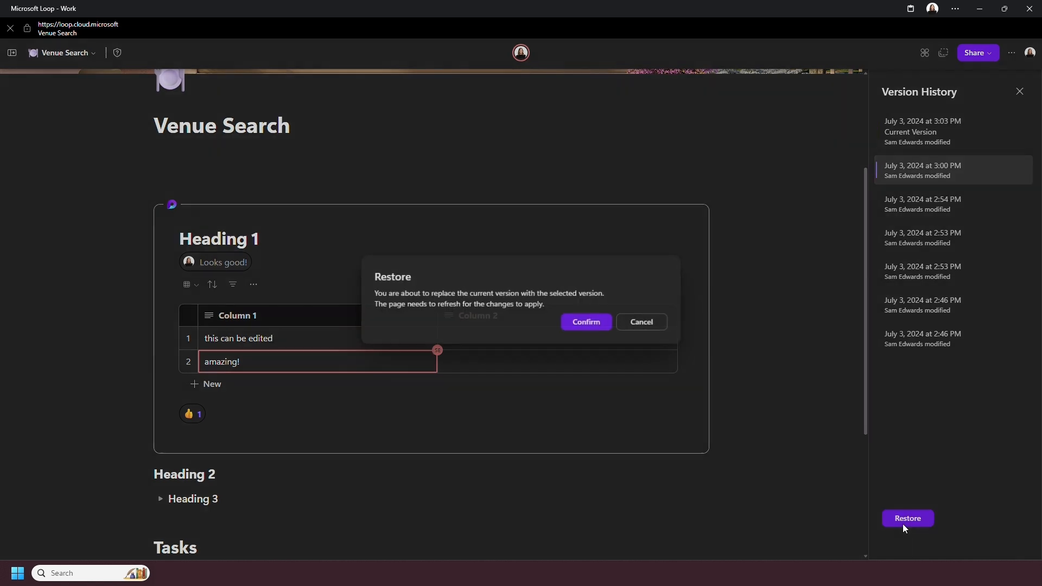
click(585, 322)
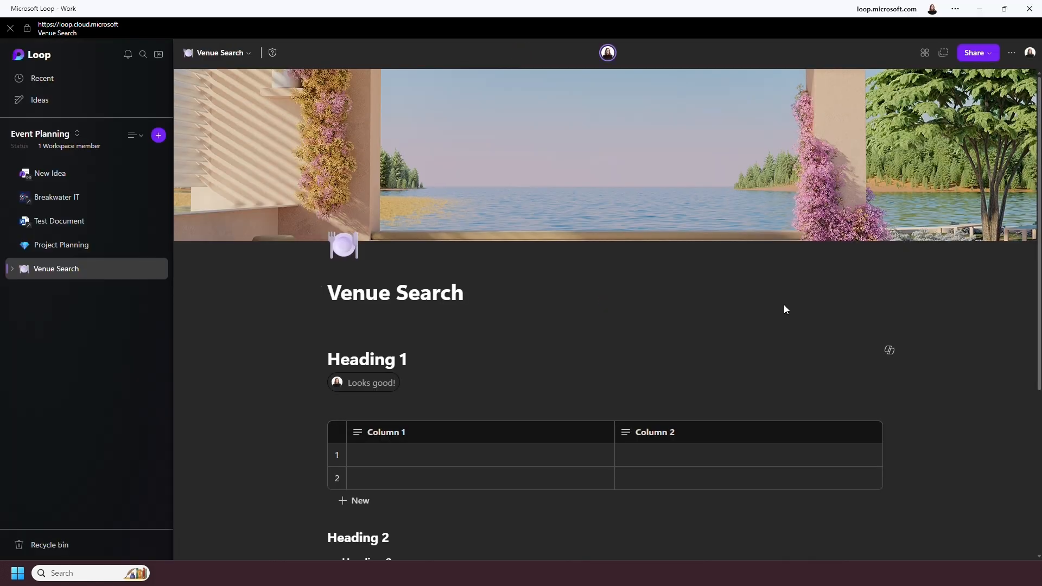
click(1011, 52)
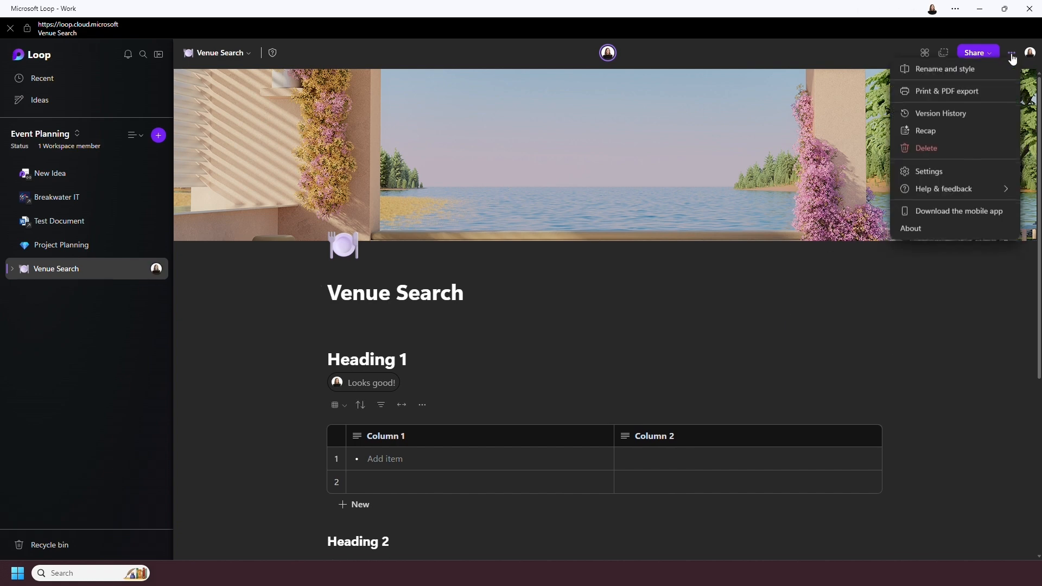
click(927, 172)
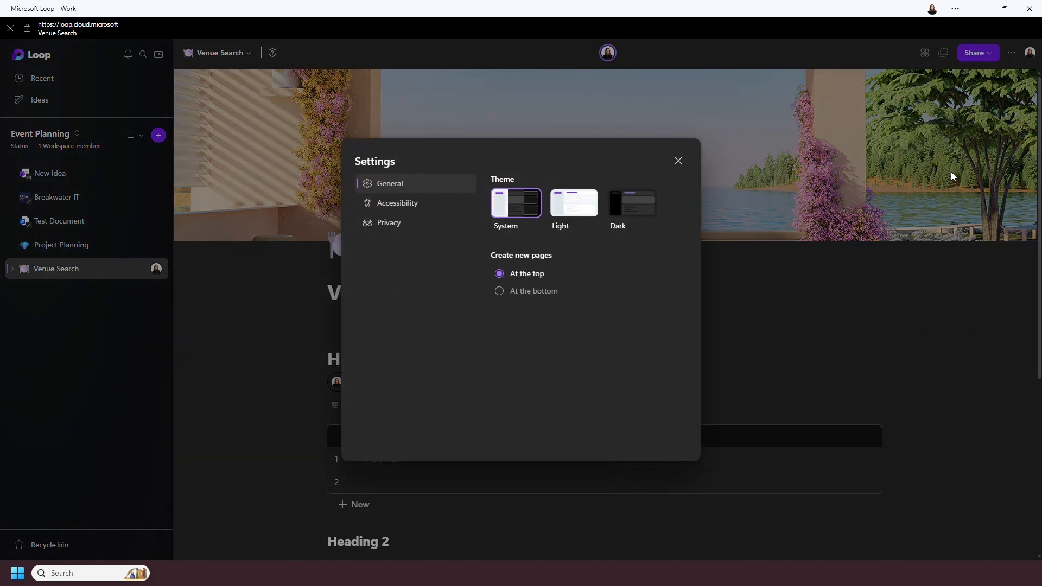
click(573, 203)
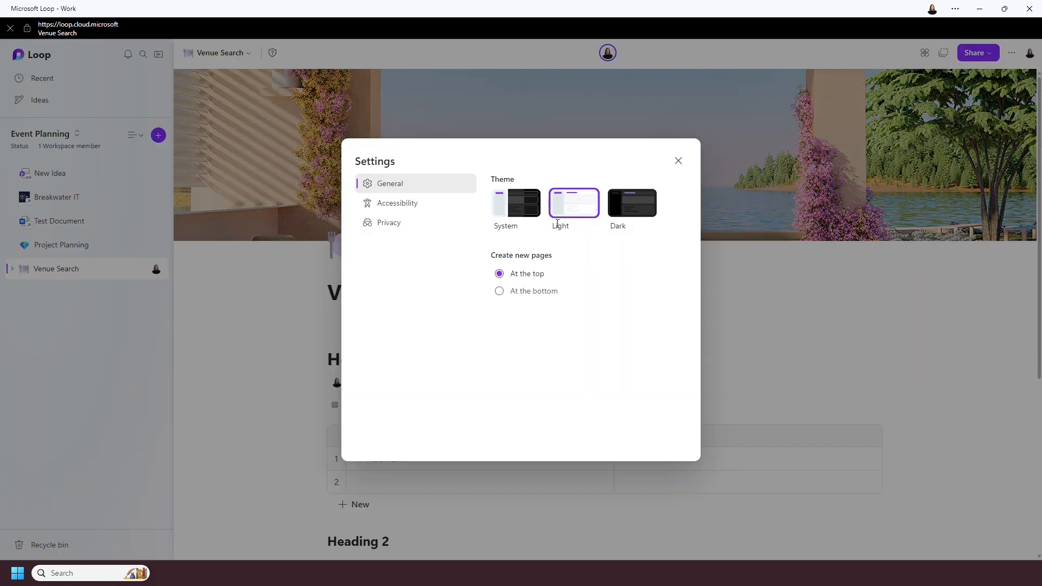
click(516, 203)
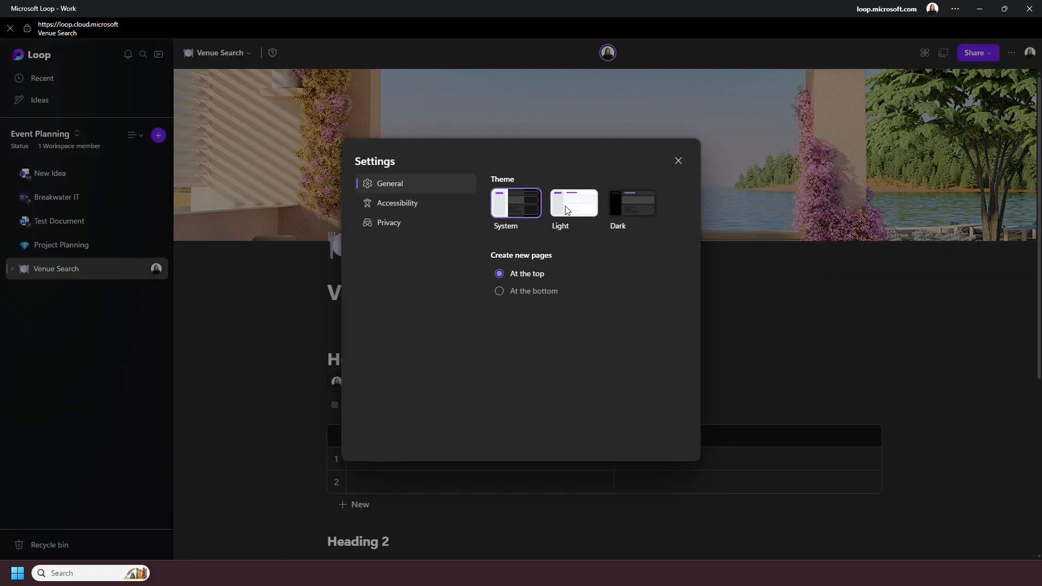
click(677, 161)
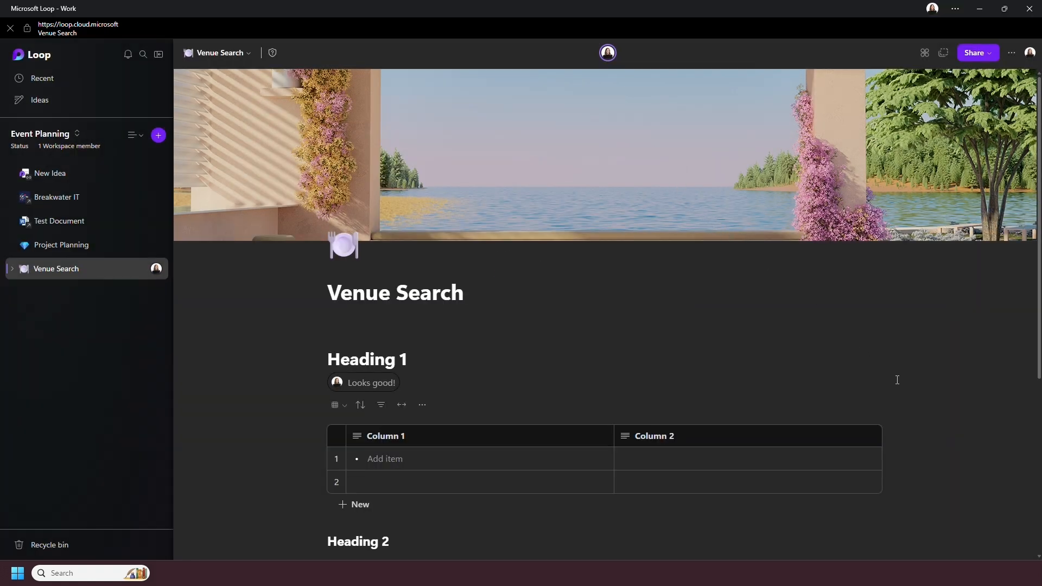
scroll(down, 3)
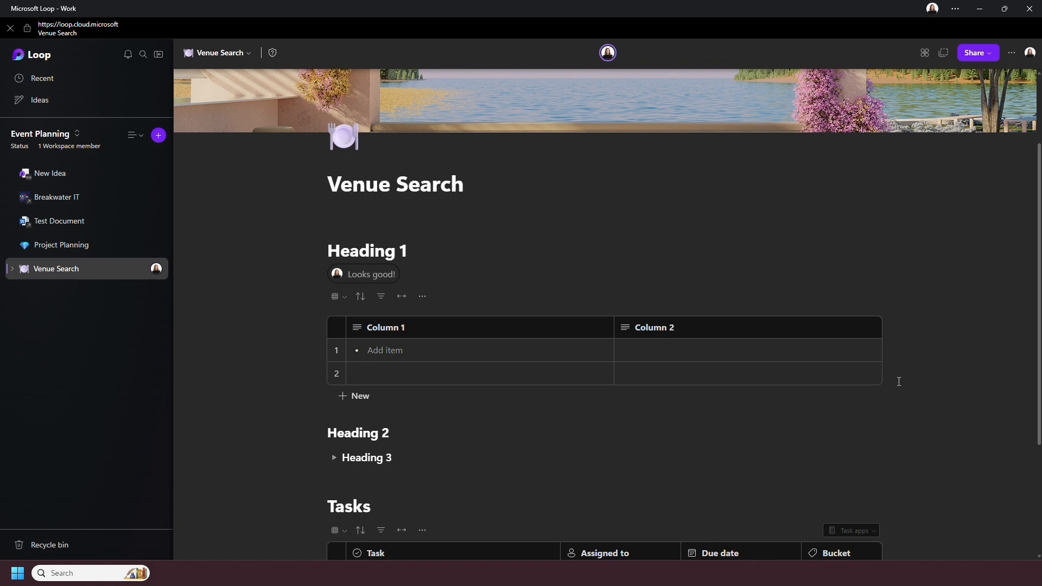
mouse_move(578, 87)
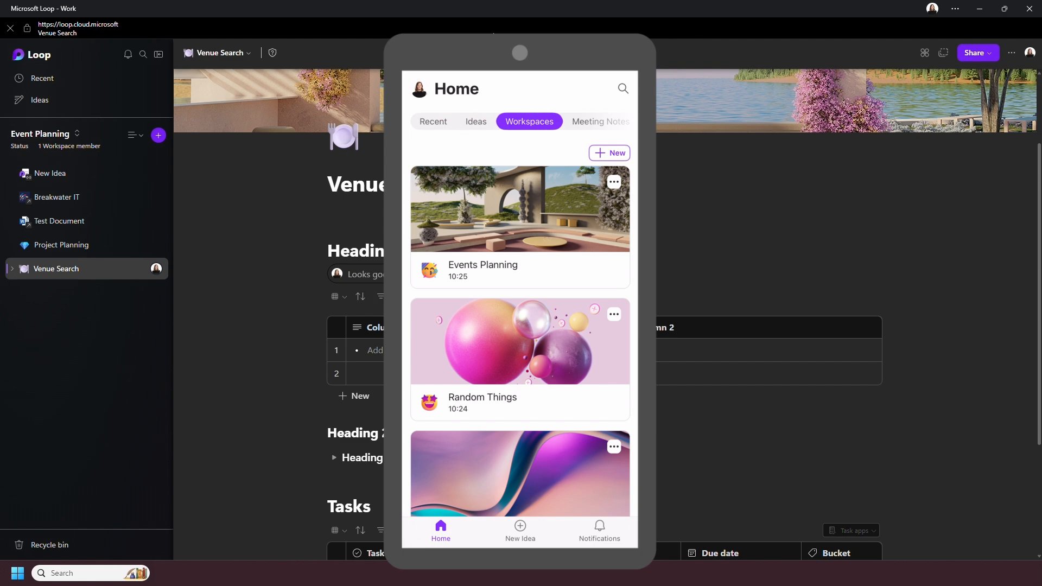
click(609, 153)
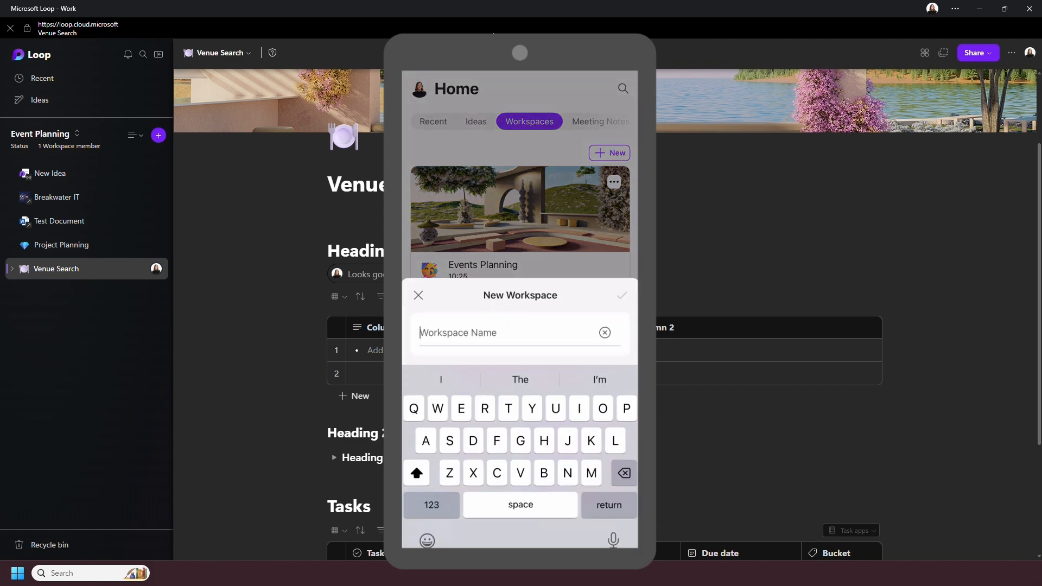
click(418, 295)
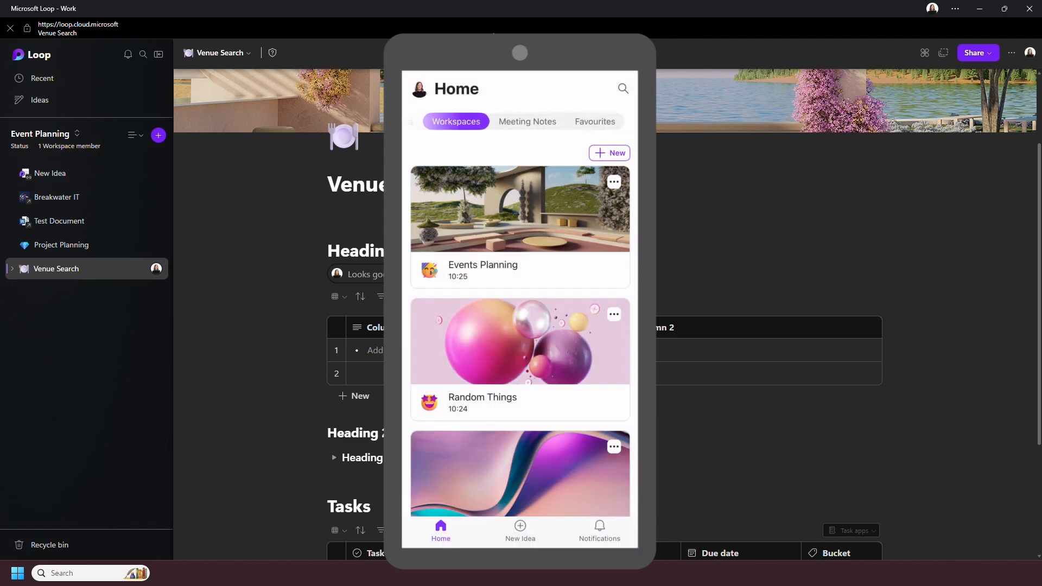